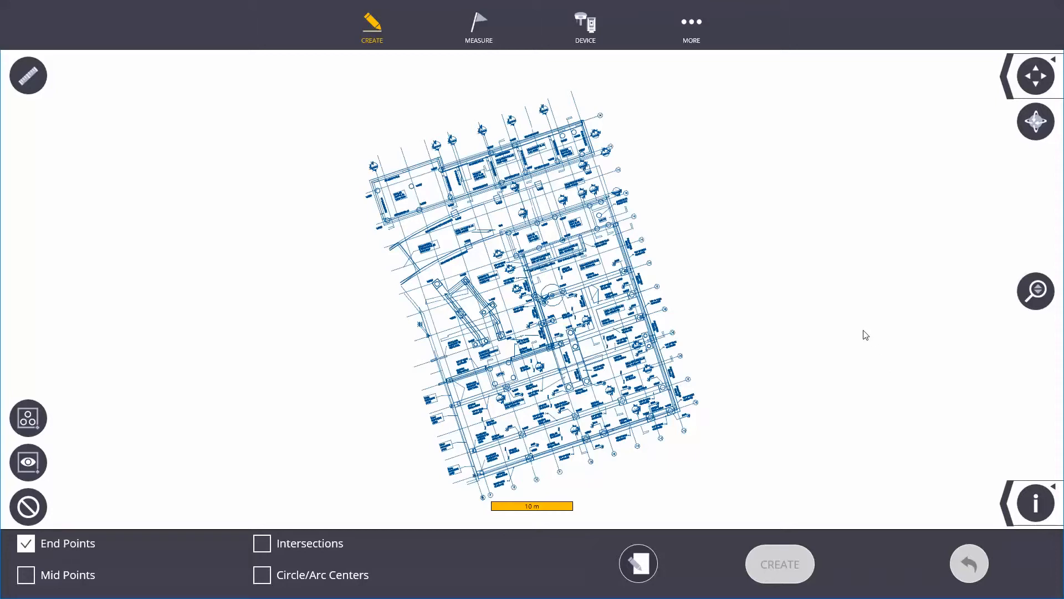
pyautogui.moveTo(753, 302)
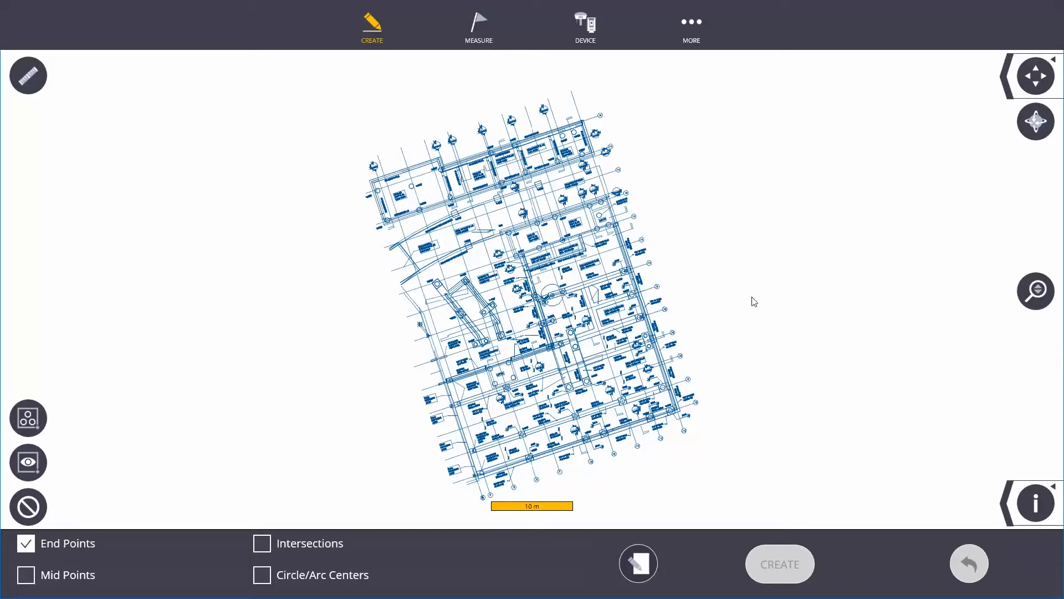
pyautogui.moveTo(674, 303)
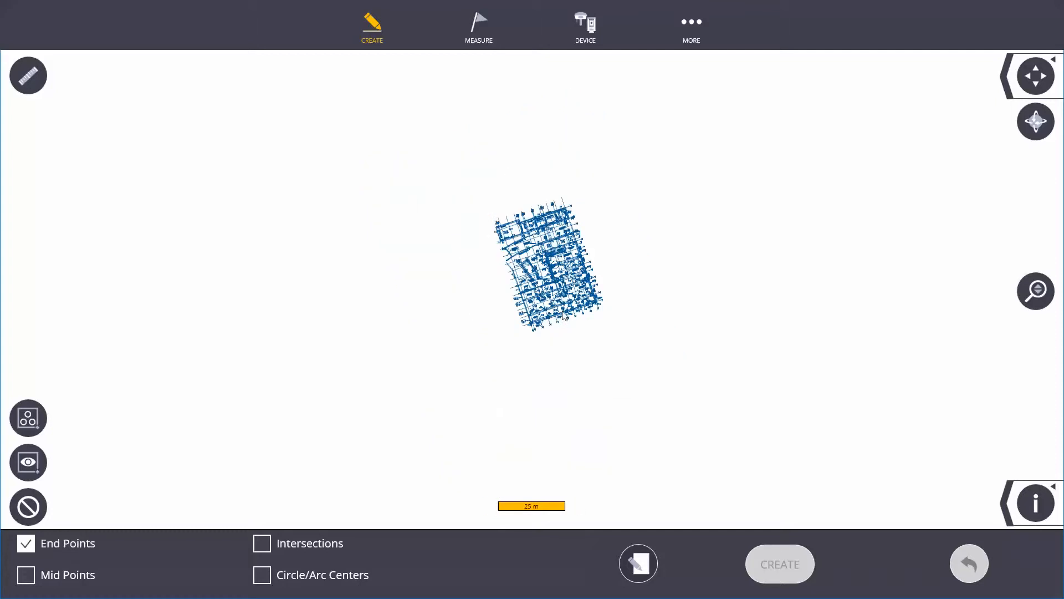
# Zoom the plan, tilt it into 3D perspective, return to top view, then view it edge-on
pyautogui.scroll(3)
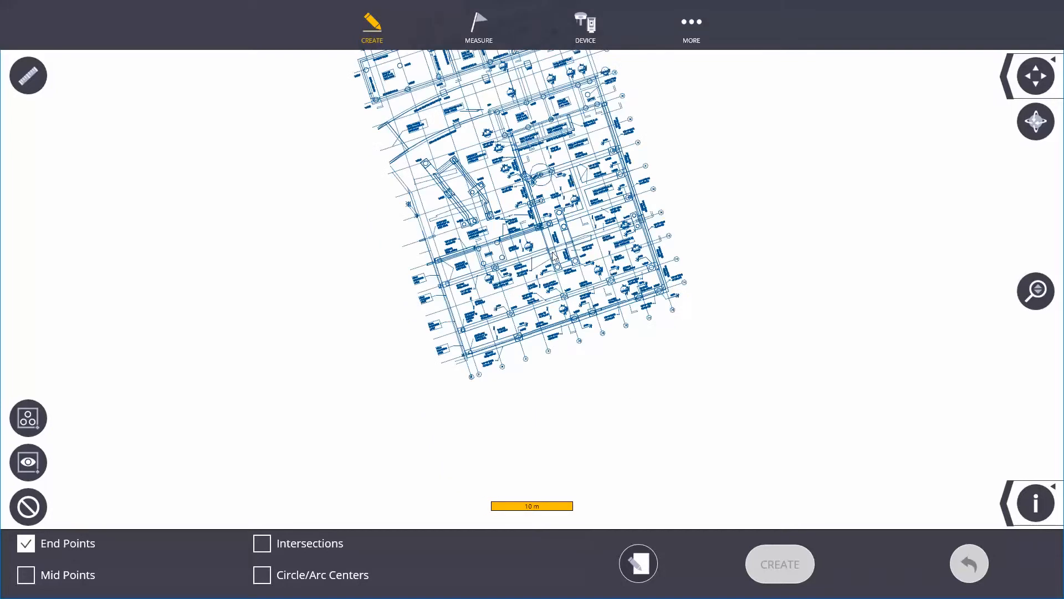
pyautogui.click(1034, 75)
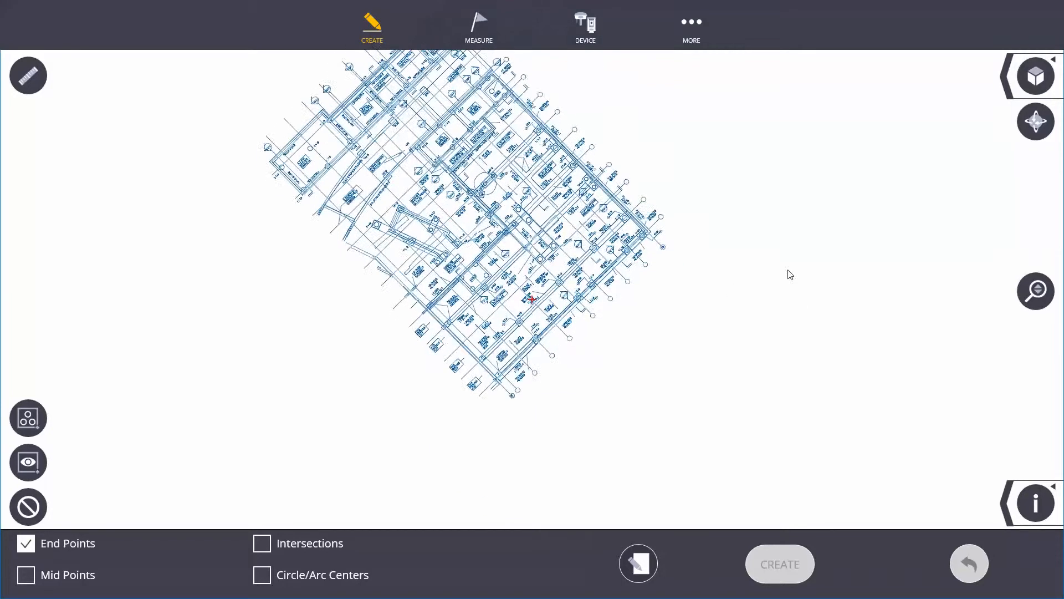
pyautogui.click(1034, 75)
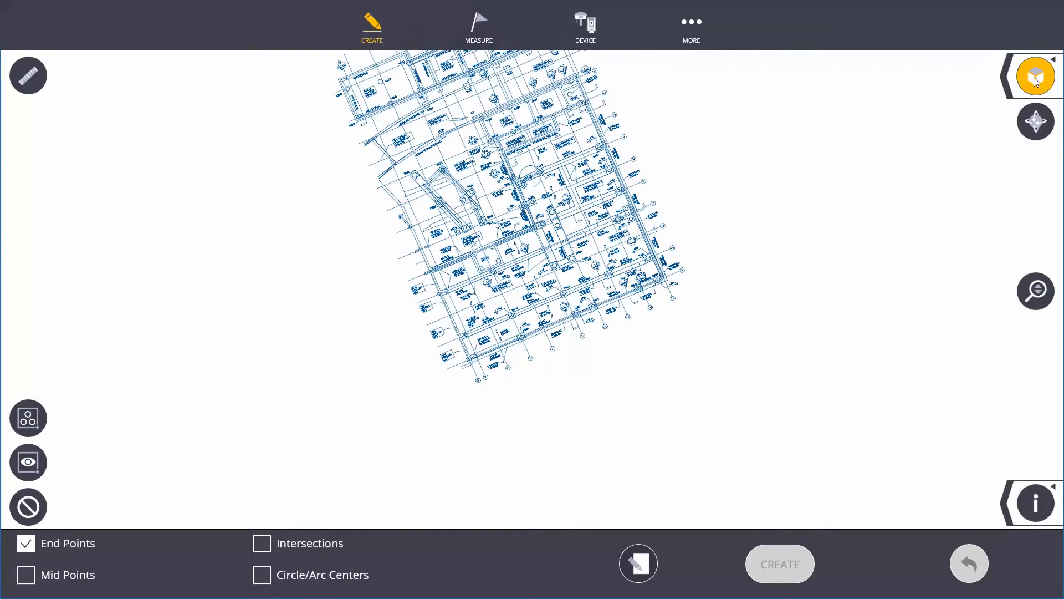
pyautogui.click(1035, 75)
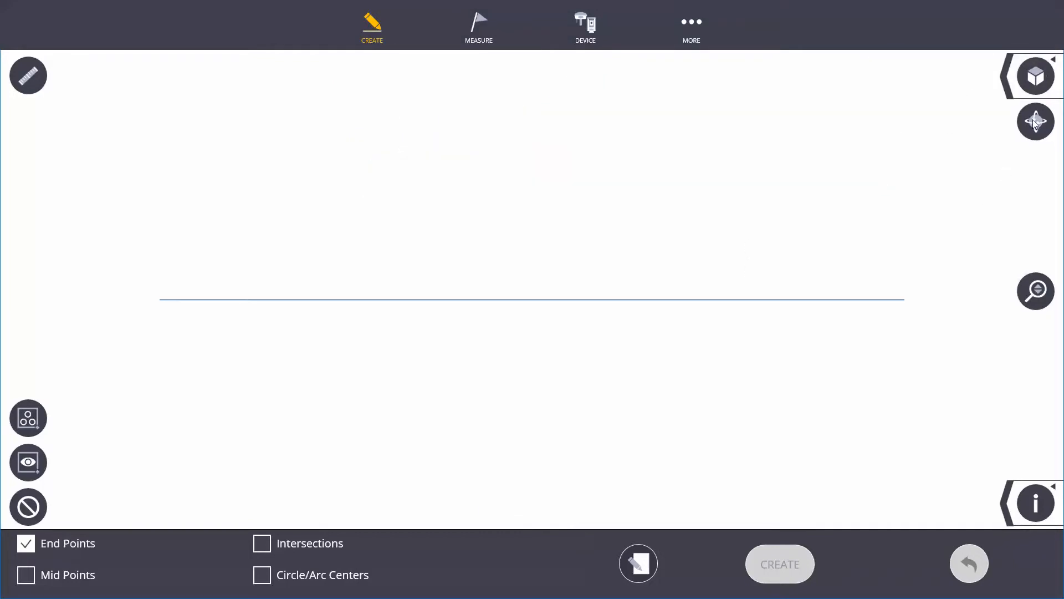
pyautogui.moveTo(1019, 131)
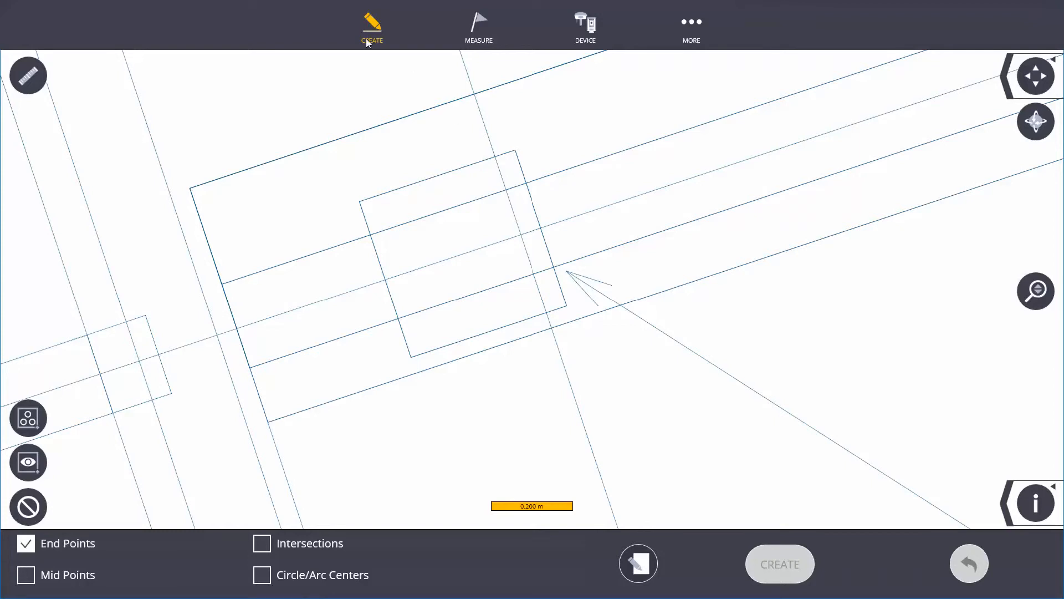
pyautogui.moveTo(354, 95)
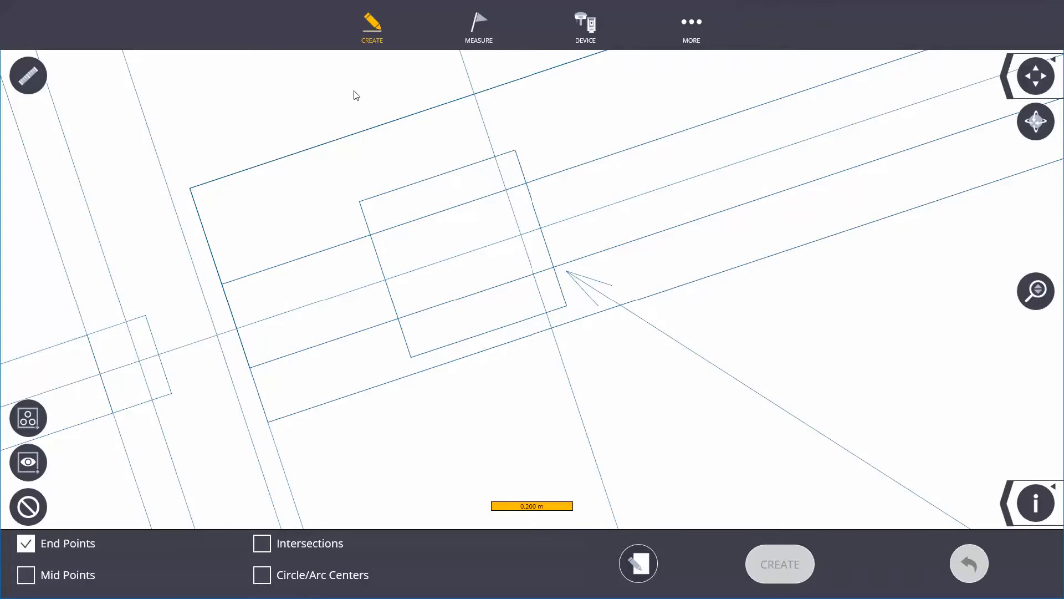
pyautogui.moveTo(475, 34)
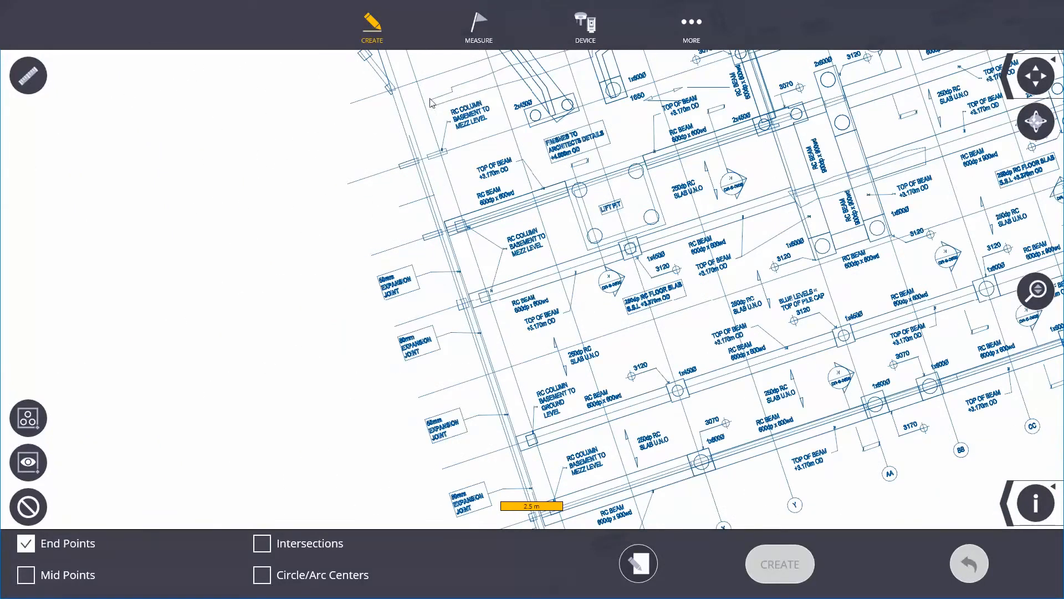
pyautogui.click(371, 28)
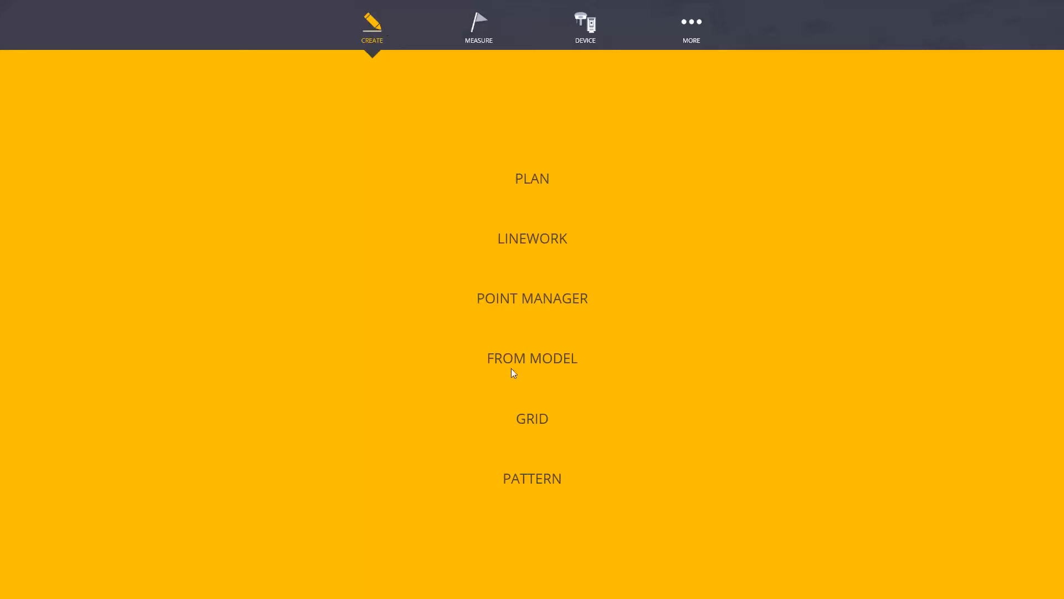
pyautogui.moveTo(582, 305)
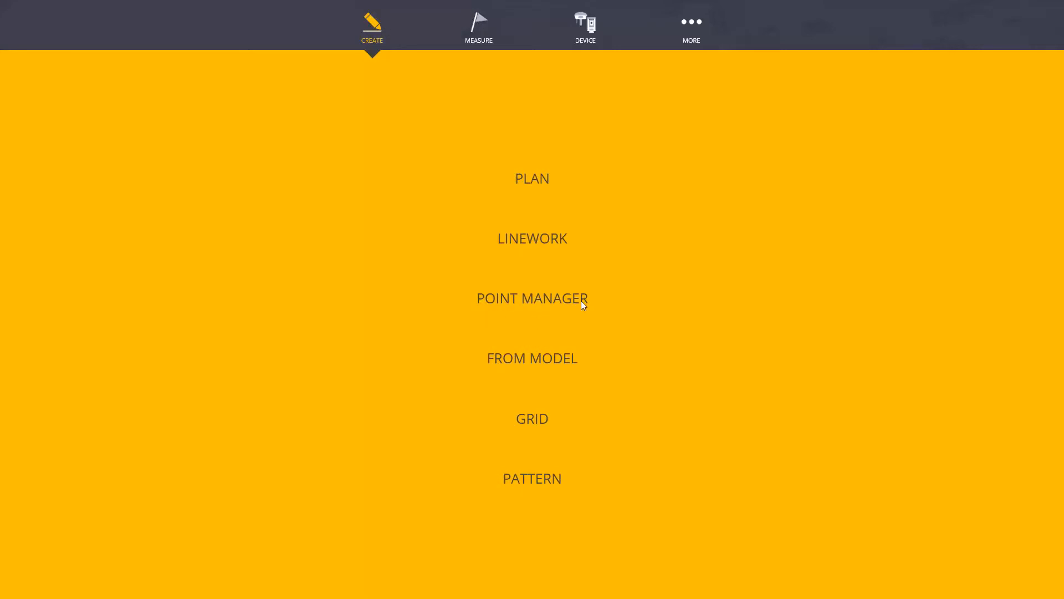
pyautogui.moveTo(541, 370)
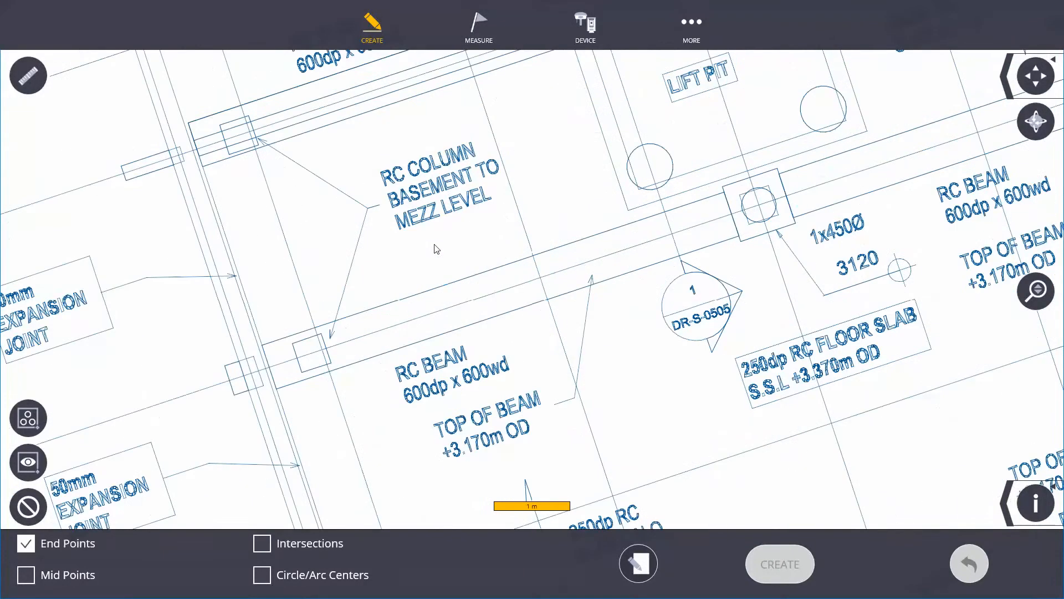
# Snap-pick column corner points, including the column's lower-left and lower-right corners
pyautogui.scroll(3)
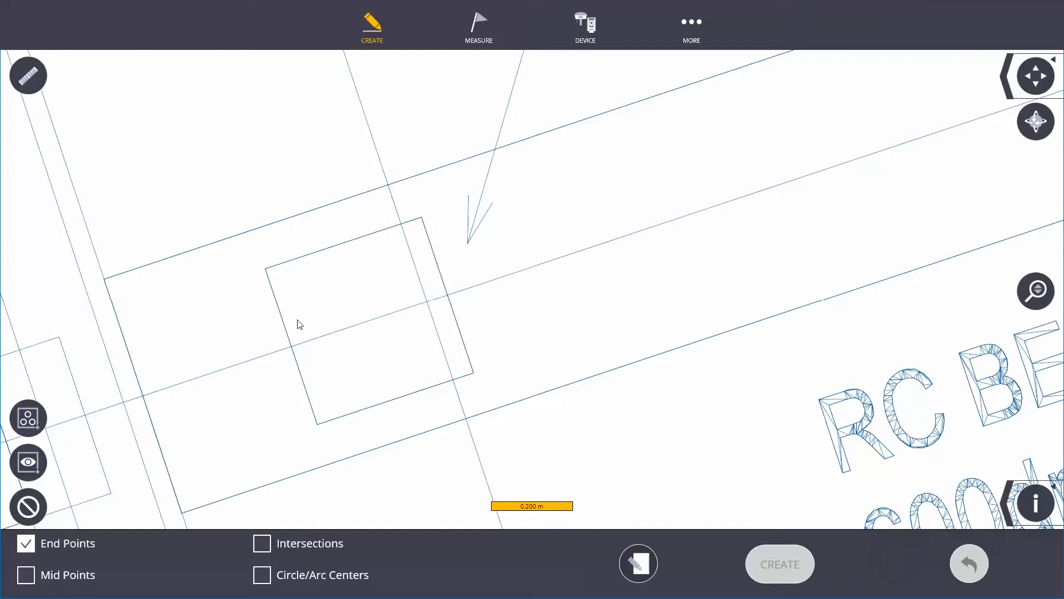
pyautogui.moveTo(46, 593)
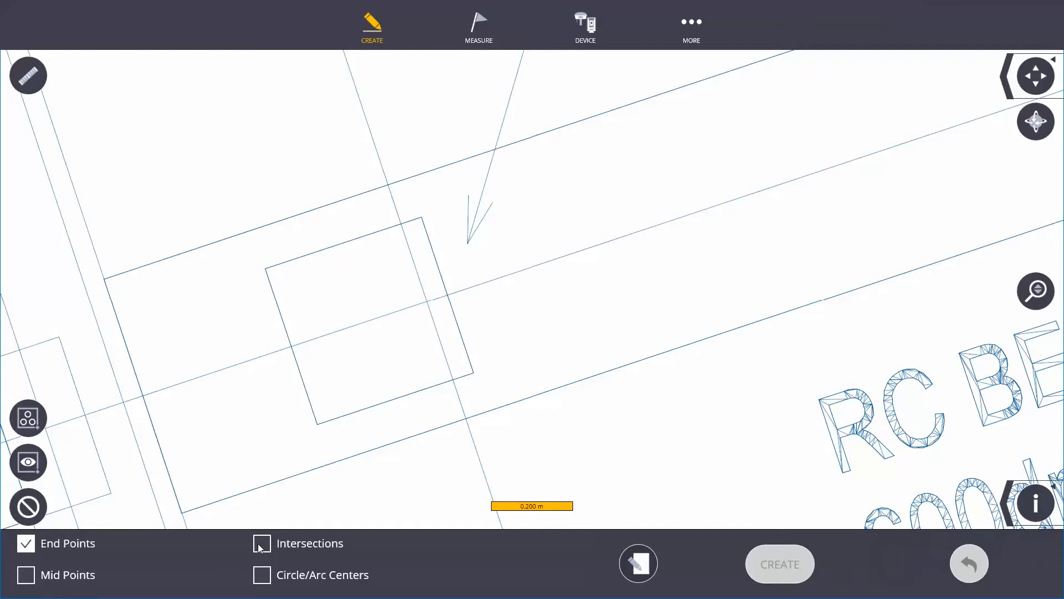
pyautogui.click(262, 543)
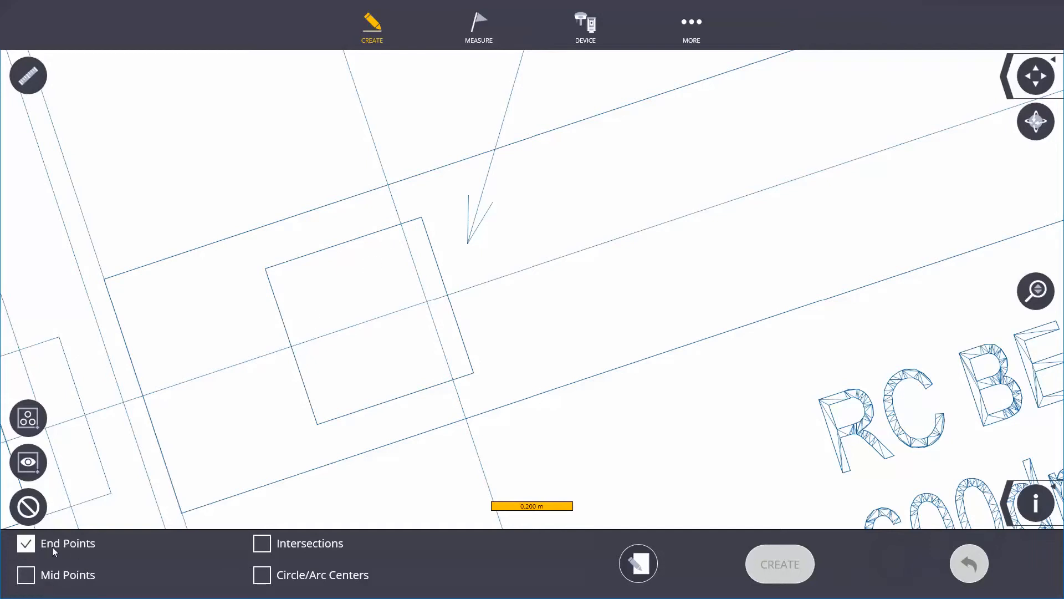
pyautogui.click(27, 417)
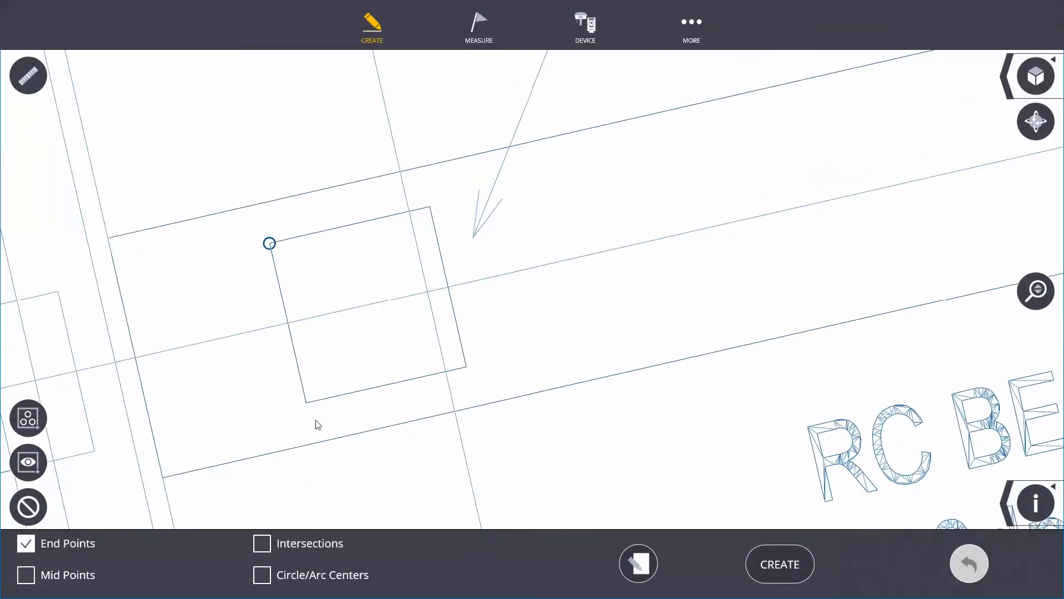
pyautogui.click(305, 402)
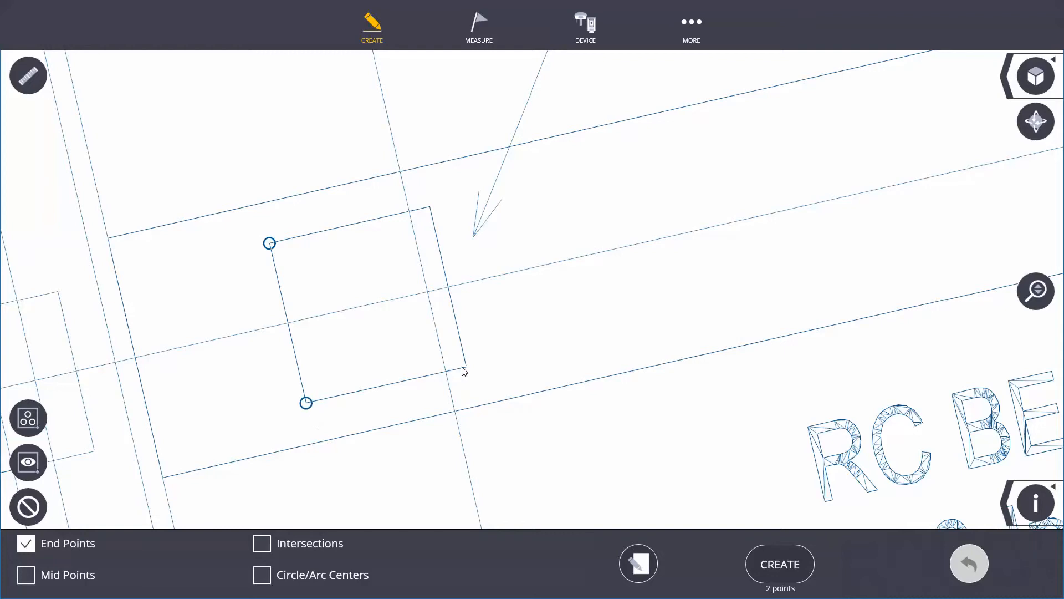
pyautogui.click(465, 366)
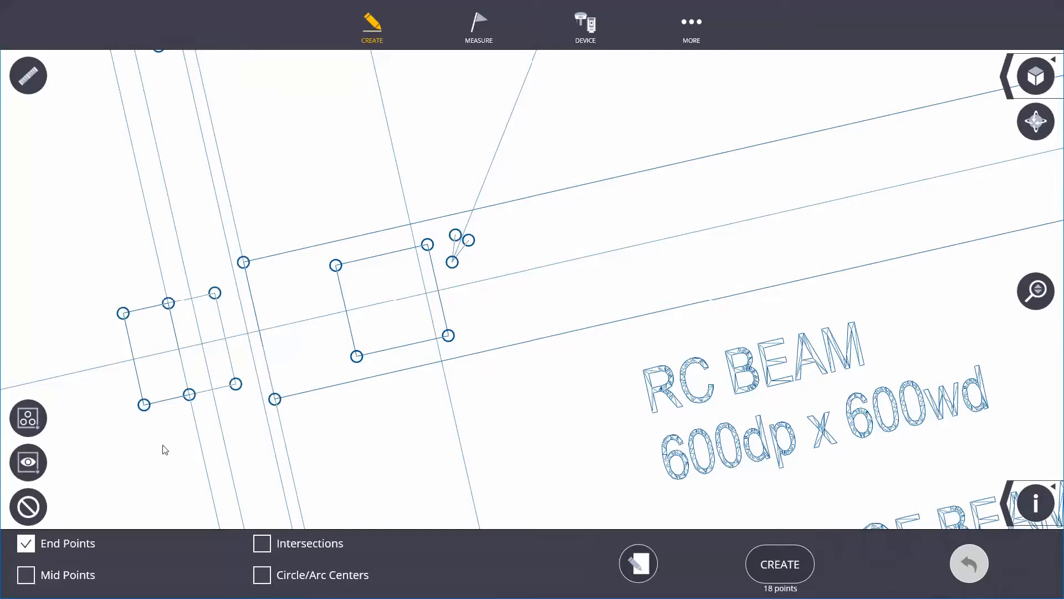
pyautogui.moveTo(852, 281)
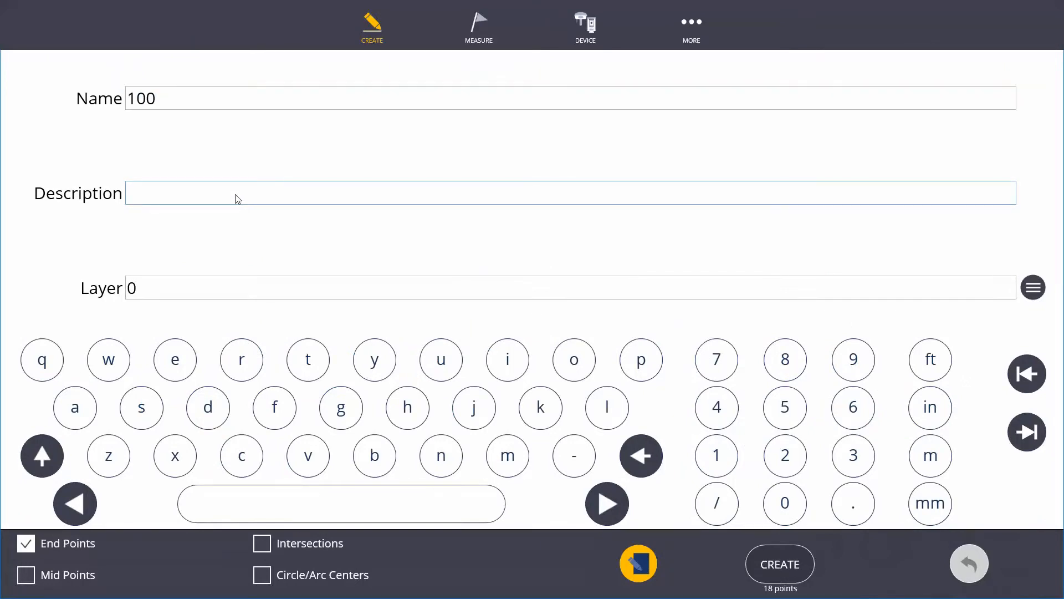
# Enter 'col corners' as both description and layer for the new points and accept
pyautogui.write('col c')
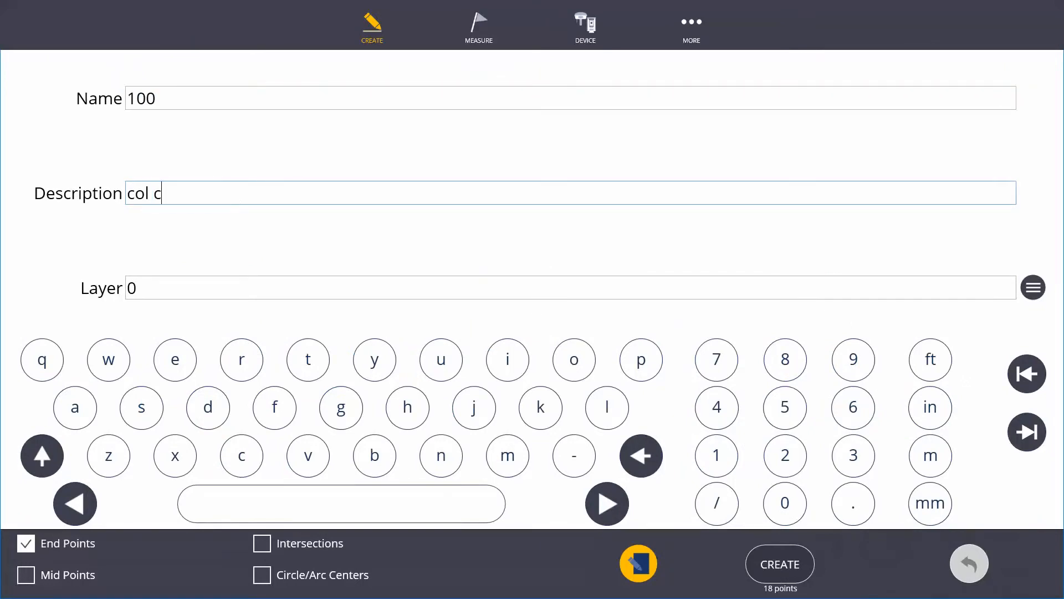
pyautogui.write('orners')
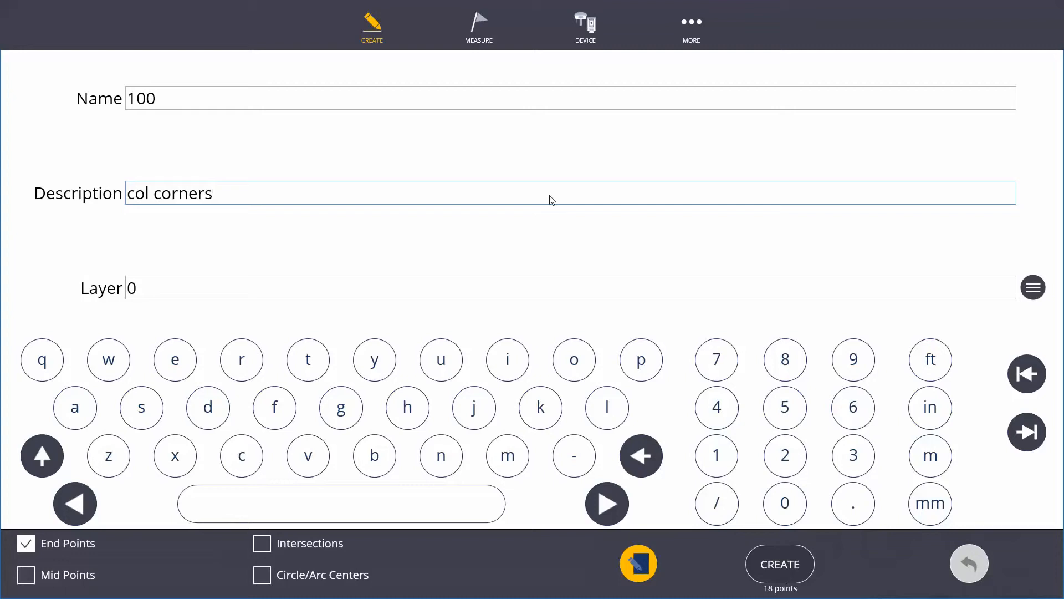
pyautogui.click(556, 287)
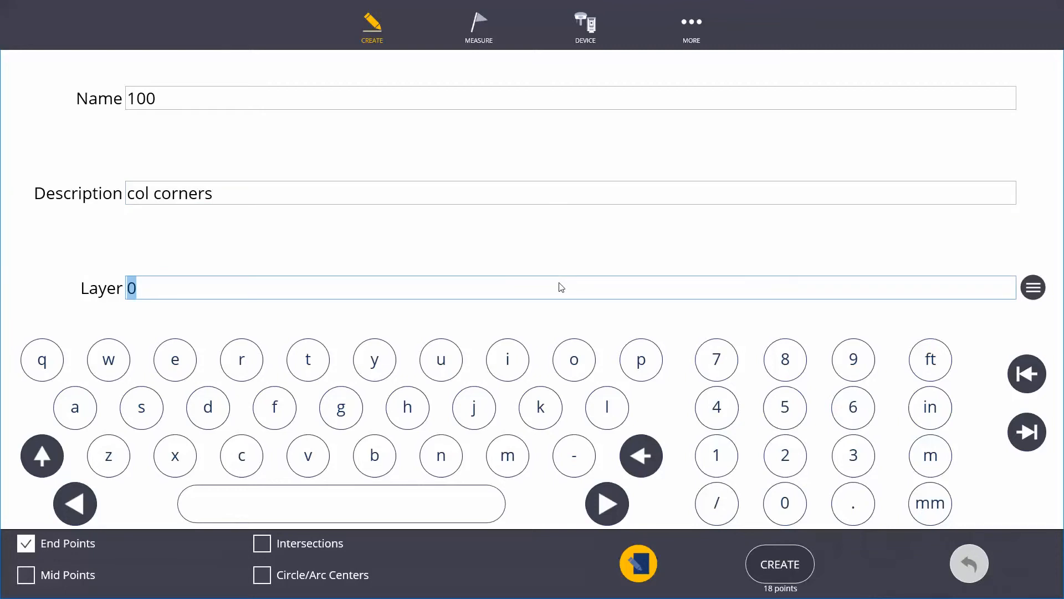
pyautogui.write('col co')
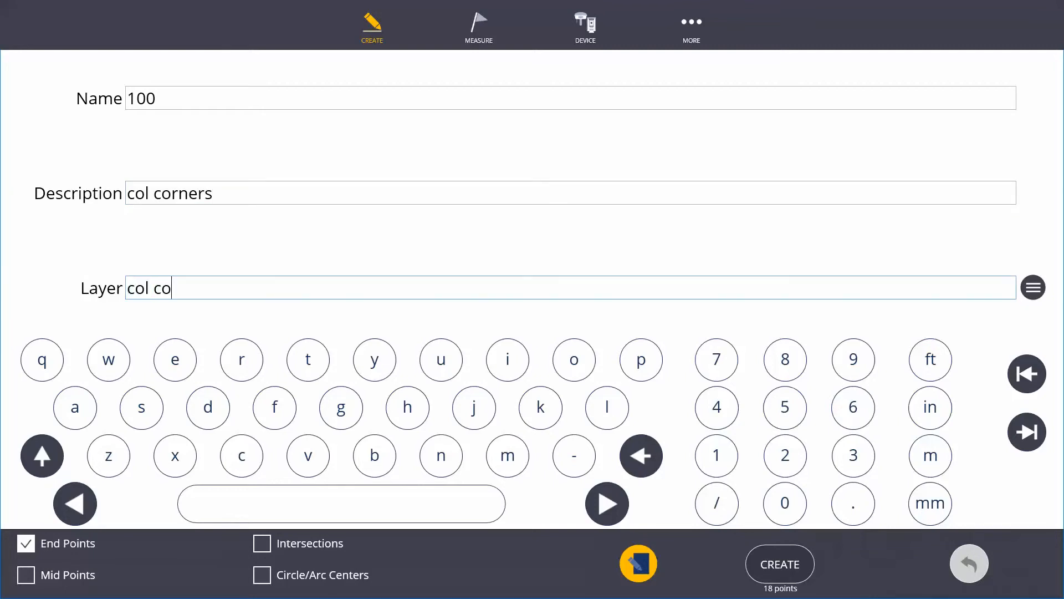
pyautogui.write('rners')
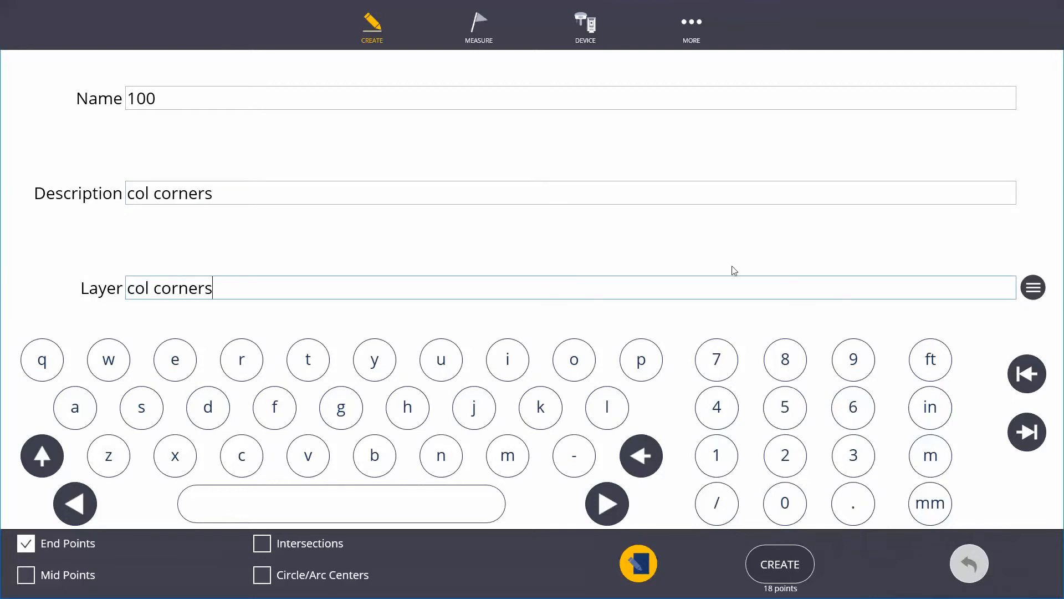
pyautogui.click(779, 564)
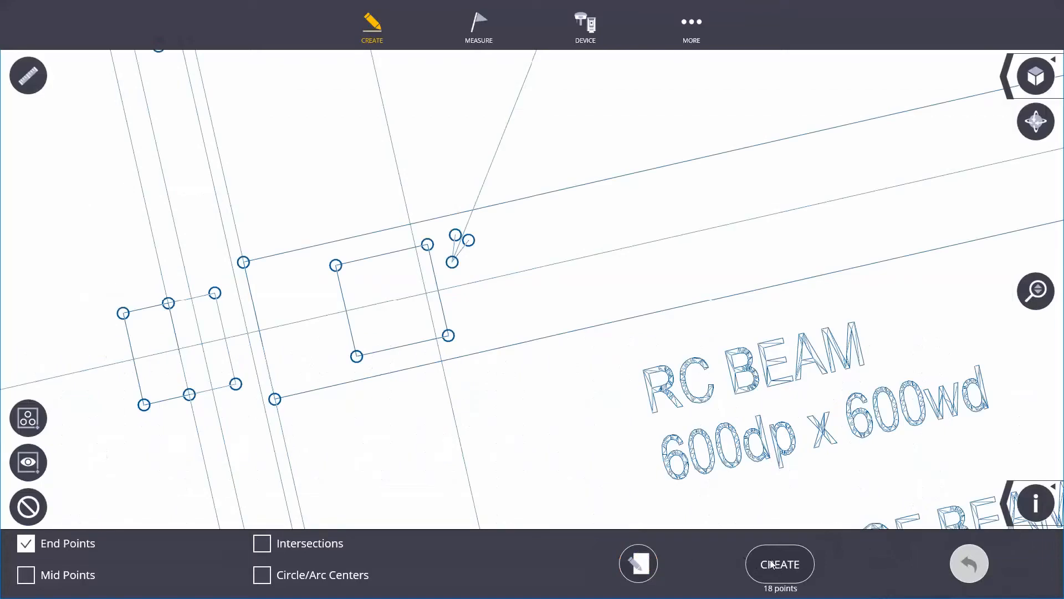
# Create the 18 picked points and hide the extra CAD plan layers
pyautogui.click(779, 563)
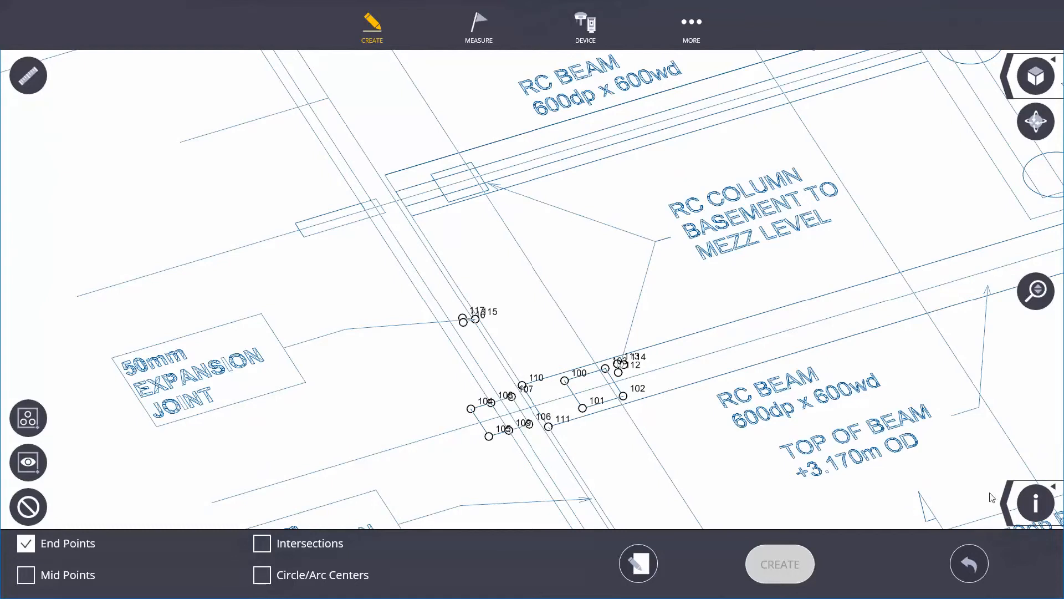
pyautogui.click(1036, 502)
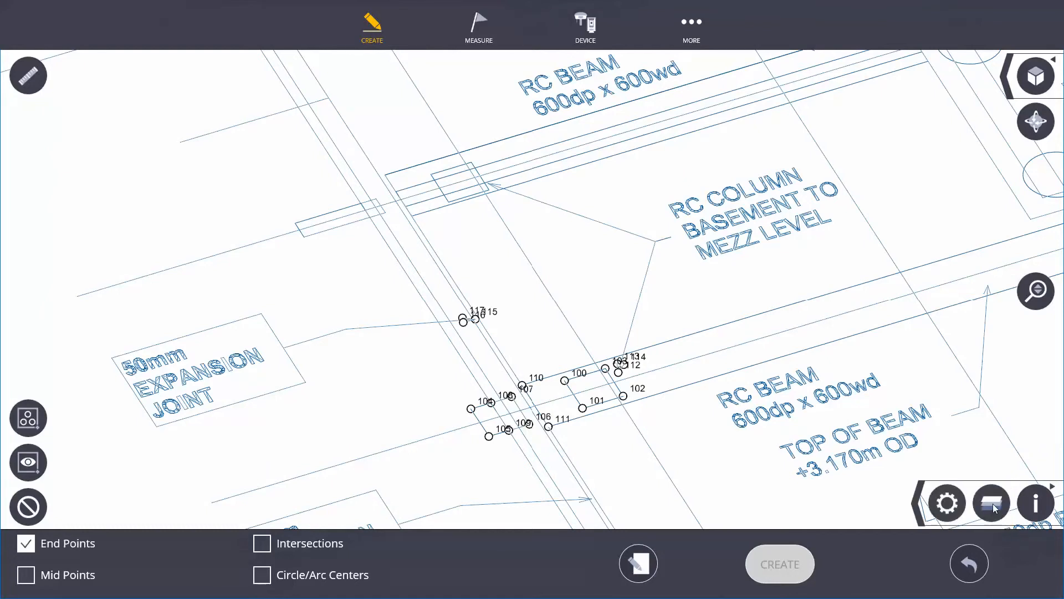
pyautogui.click(991, 502)
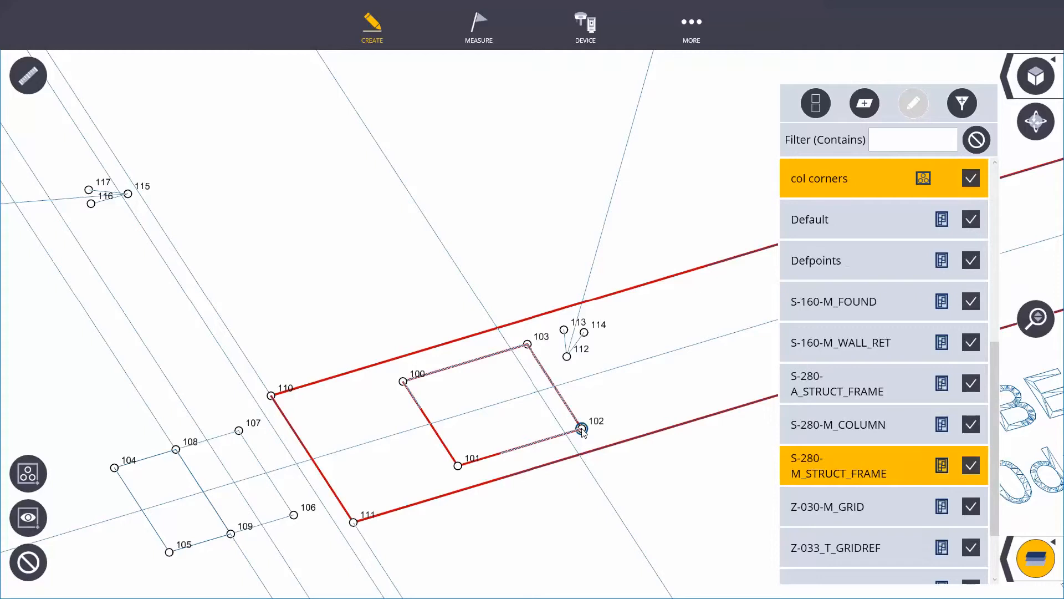
pyautogui.moveTo(829, 270)
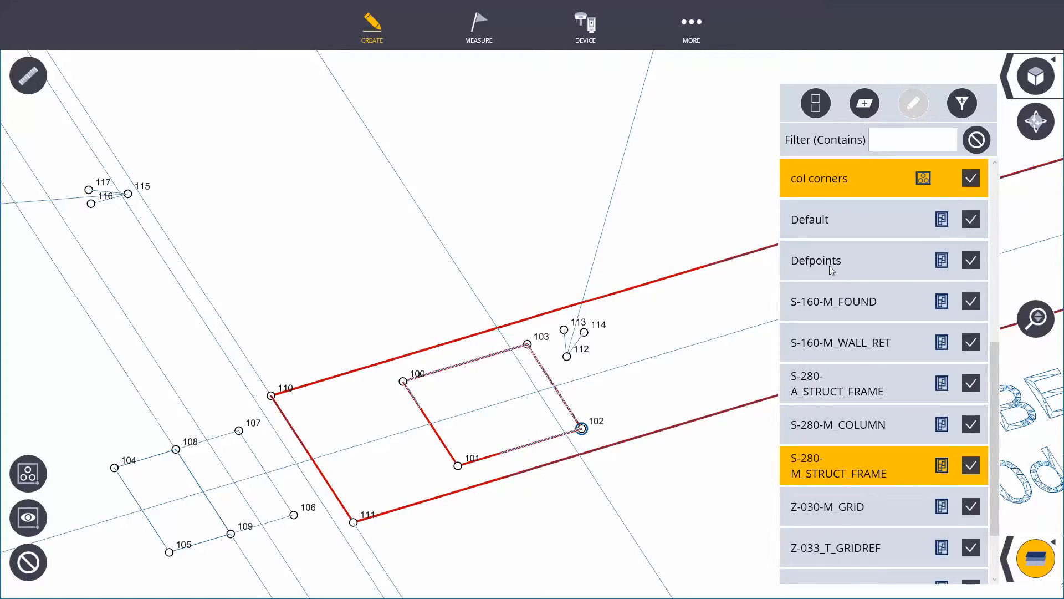
pyautogui.moveTo(862, 478)
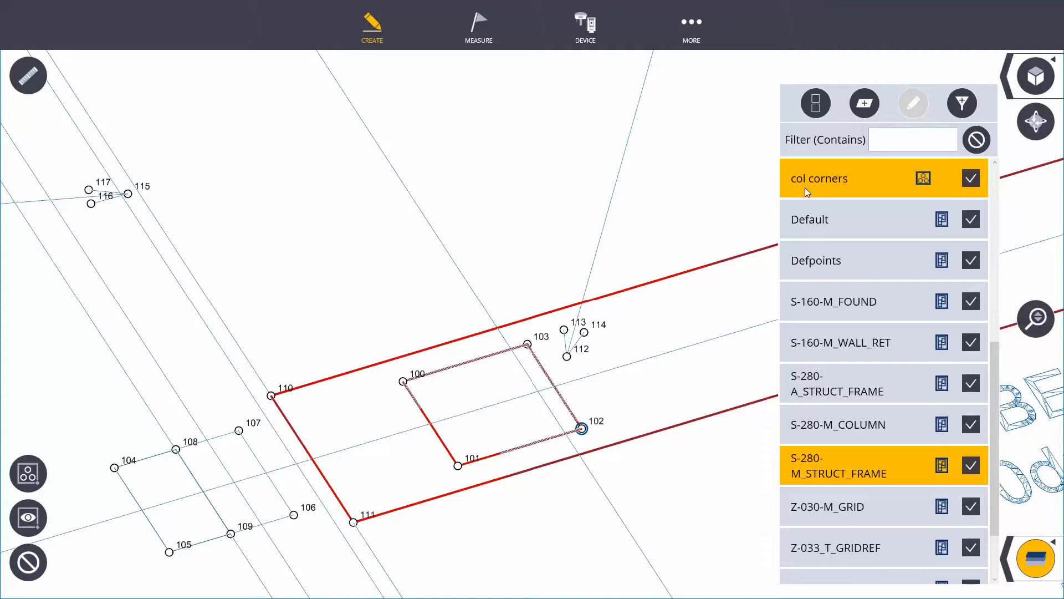
pyautogui.moveTo(819, 113)
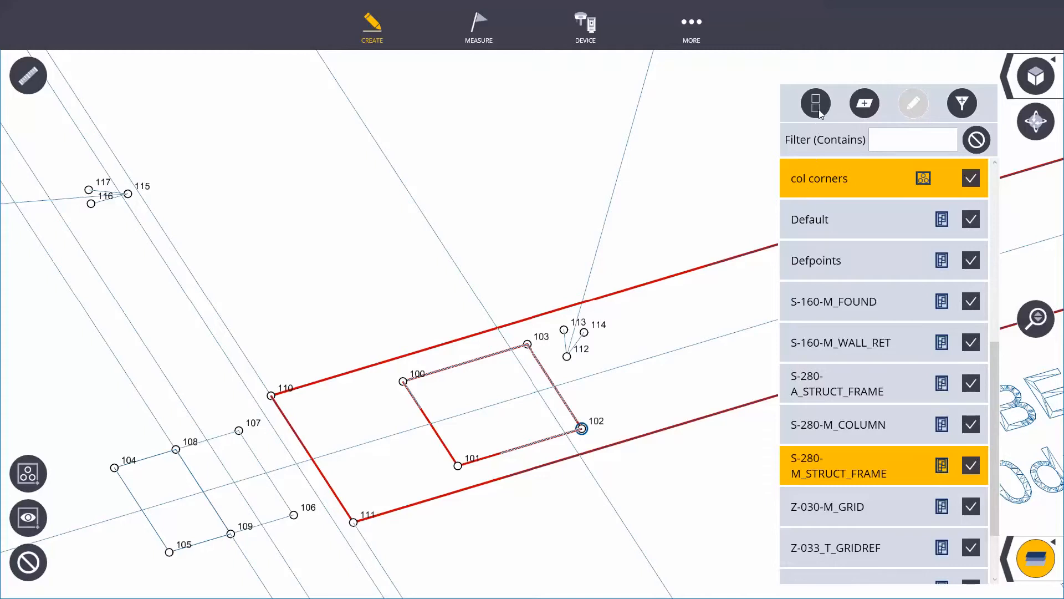
pyautogui.click(815, 103)
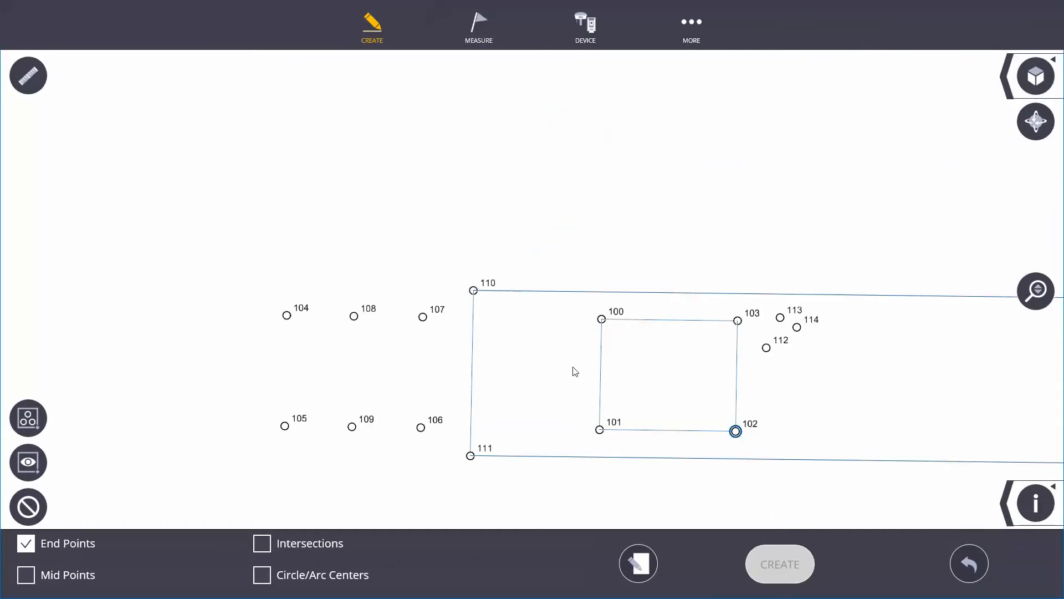
# In Point Manager, change point 105's elevation to 100 and apply the edit
pyautogui.click(371, 27)
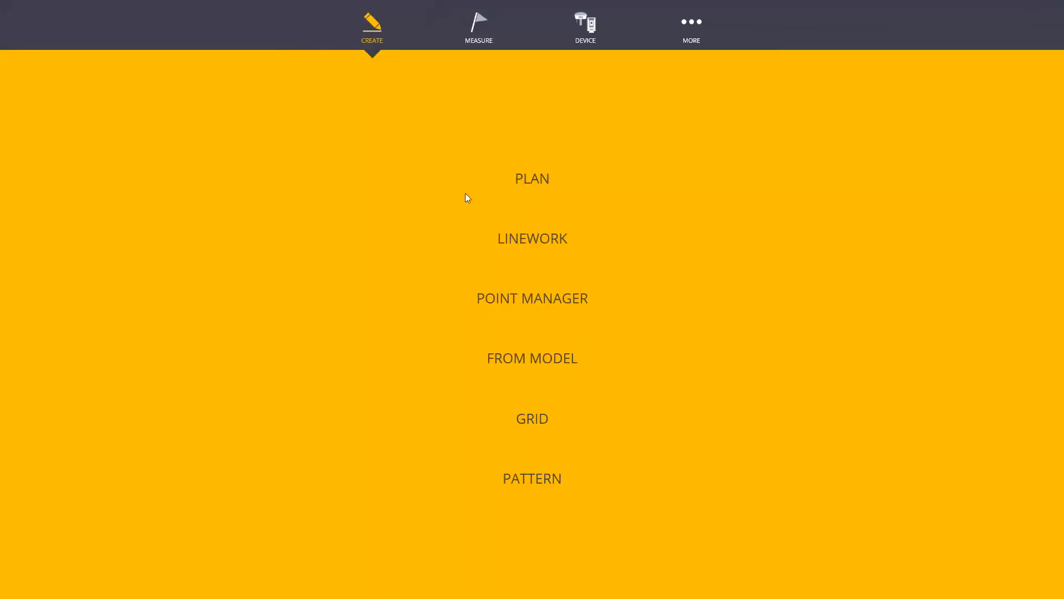
pyautogui.click(532, 179)
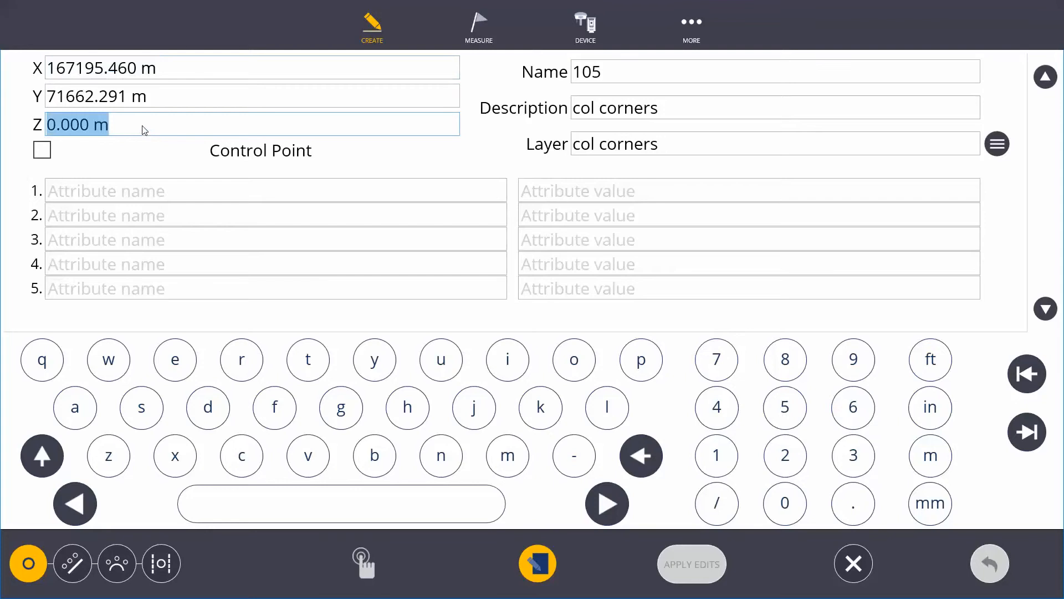
pyautogui.write('100')
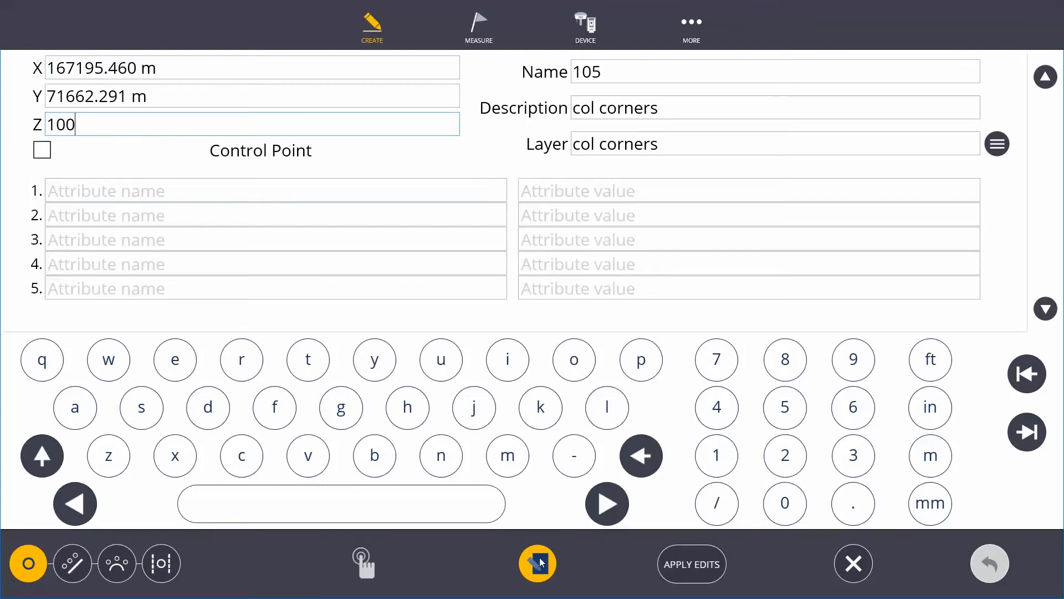
pyautogui.click(691, 563)
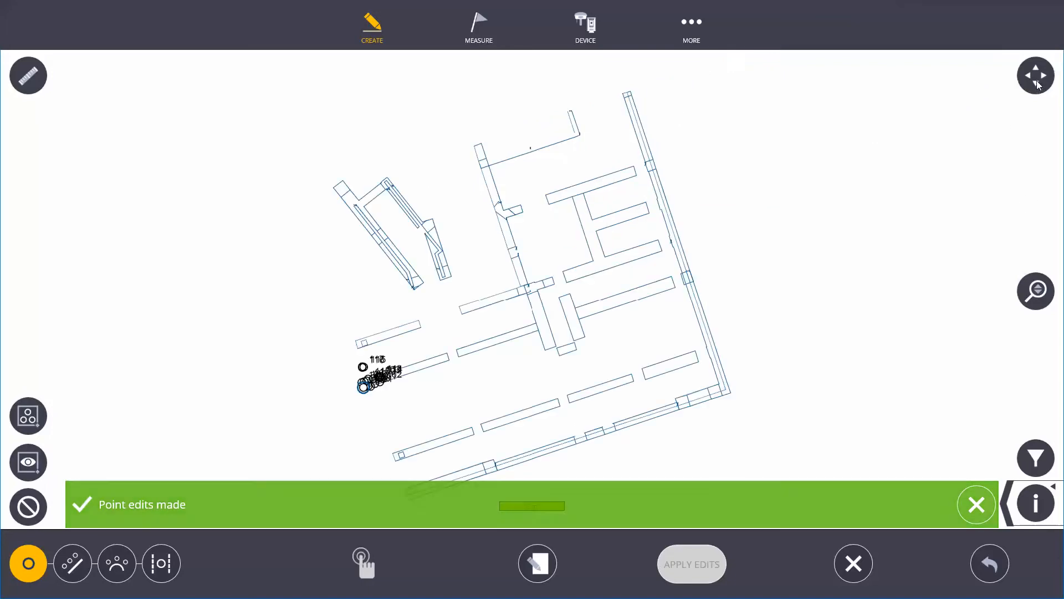
# Return to the map and turn on elevation and description labels for points
pyautogui.click(692, 27)
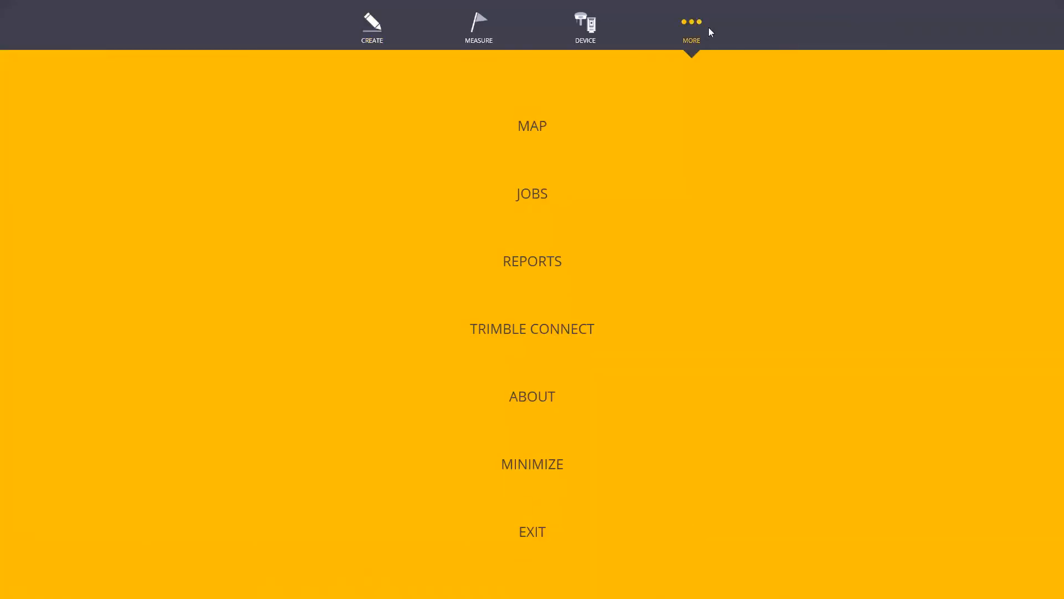
pyautogui.click(532, 126)
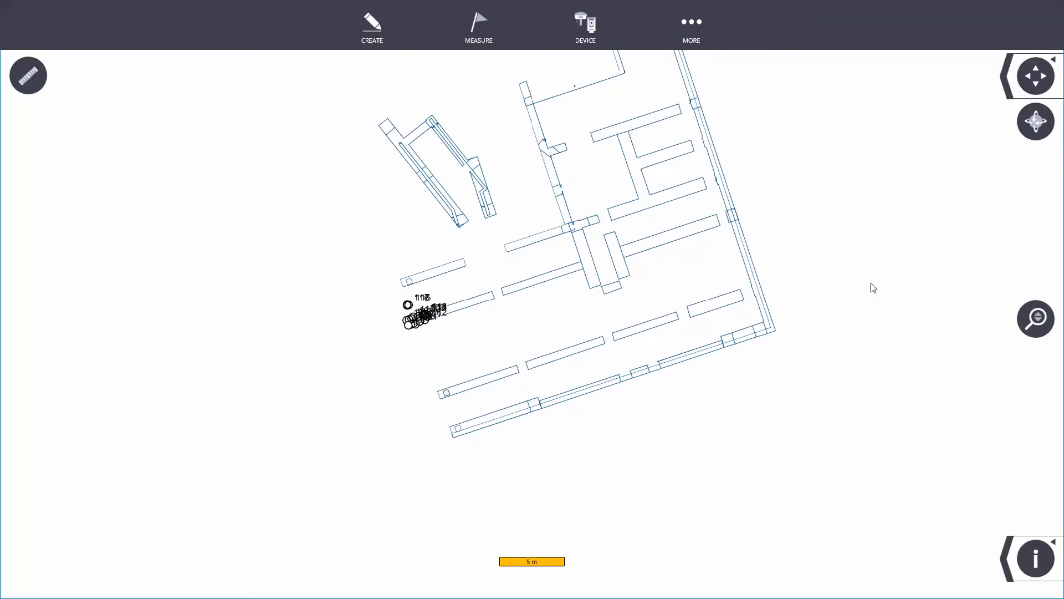
pyautogui.moveTo(505, 333)
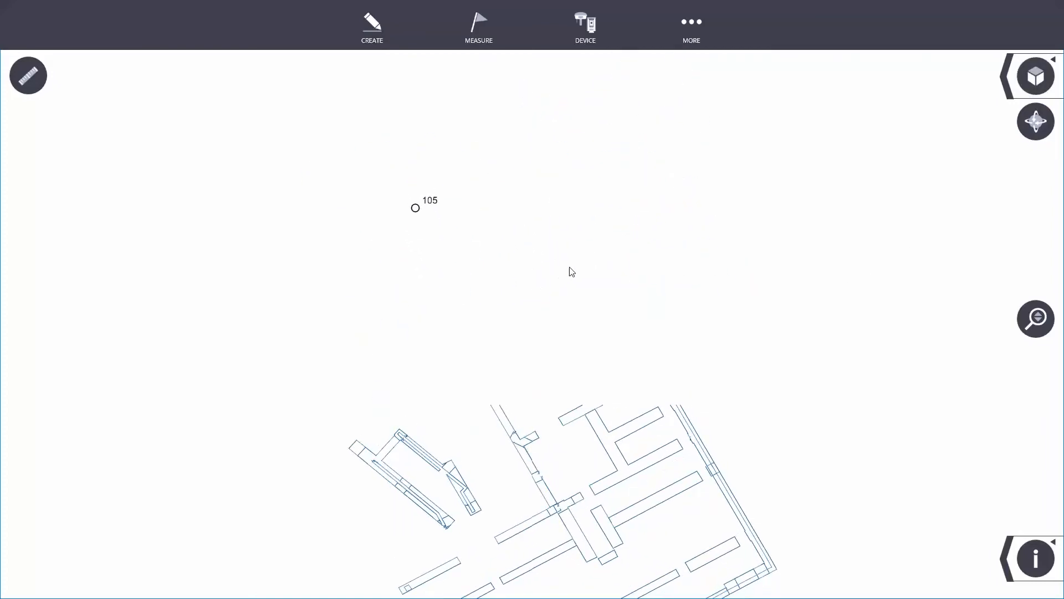
pyautogui.click(1034, 558)
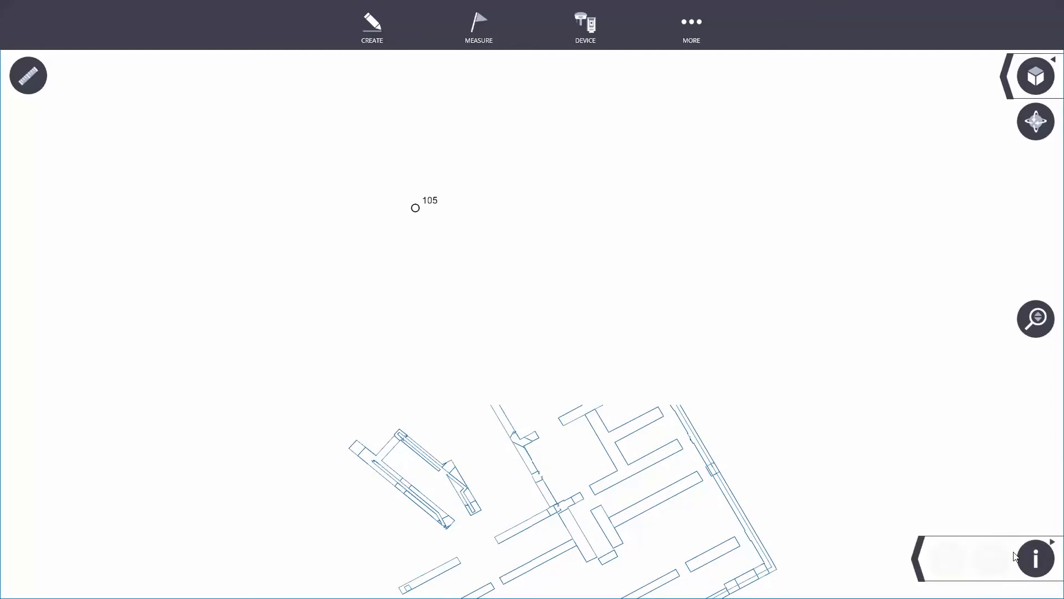
pyautogui.click(1035, 559)
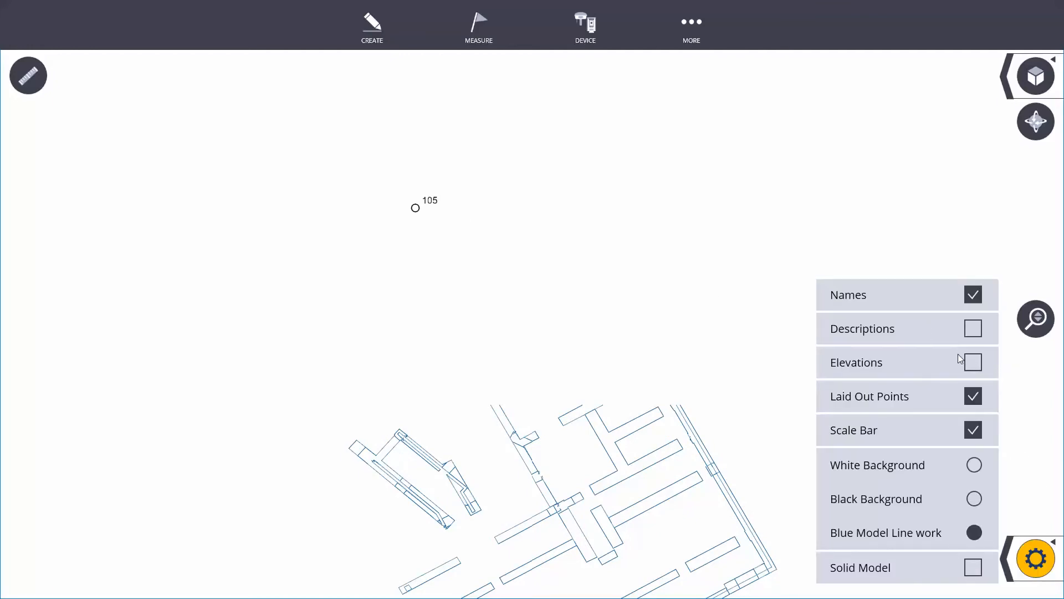
pyautogui.click(973, 362)
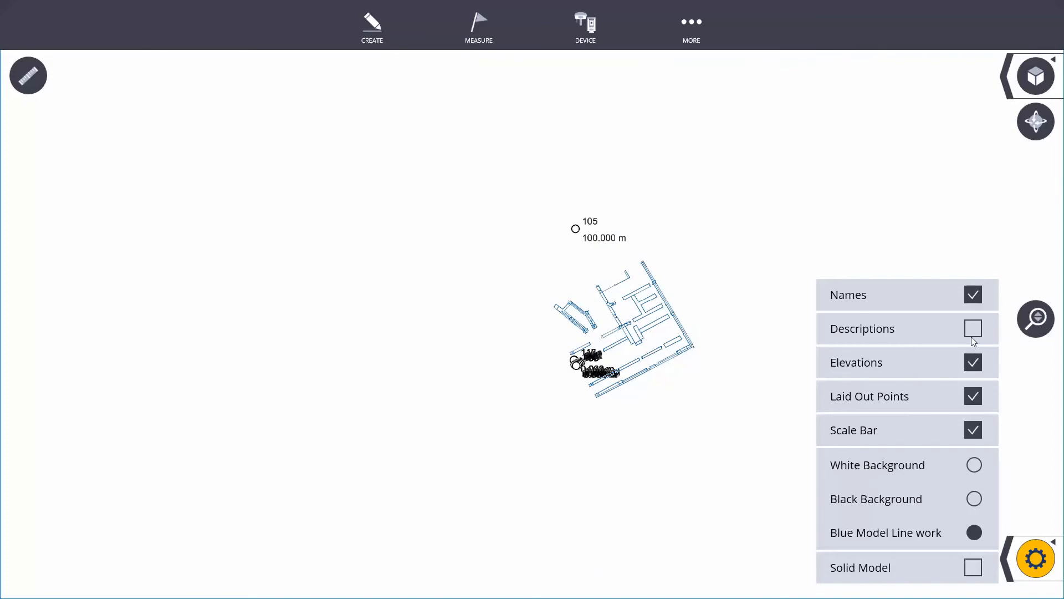
pyautogui.click(973, 329)
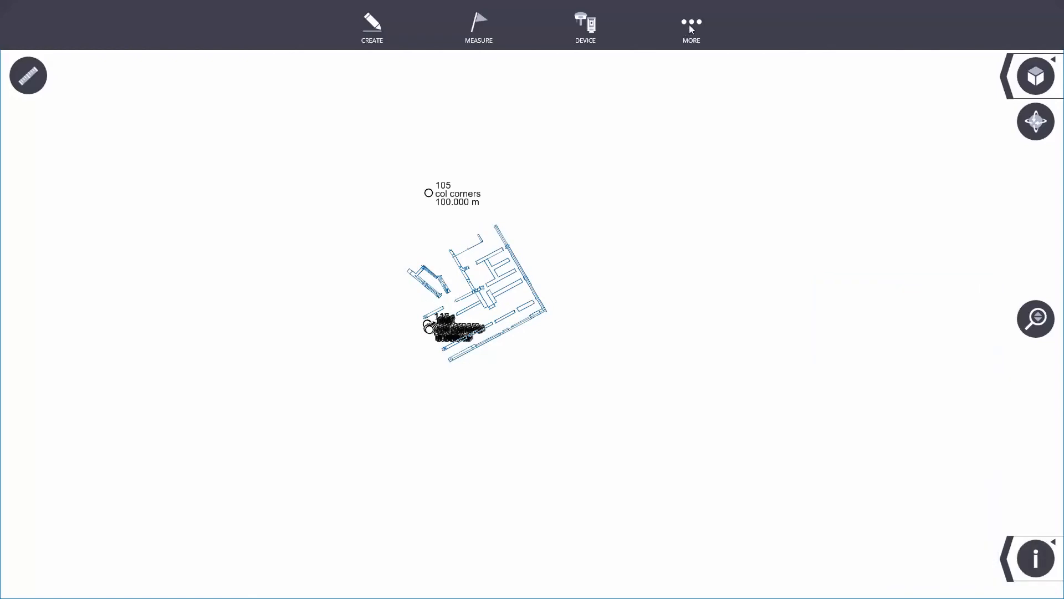
# Select the KOREC job in the jobs list and open it
pyautogui.click(690, 27)
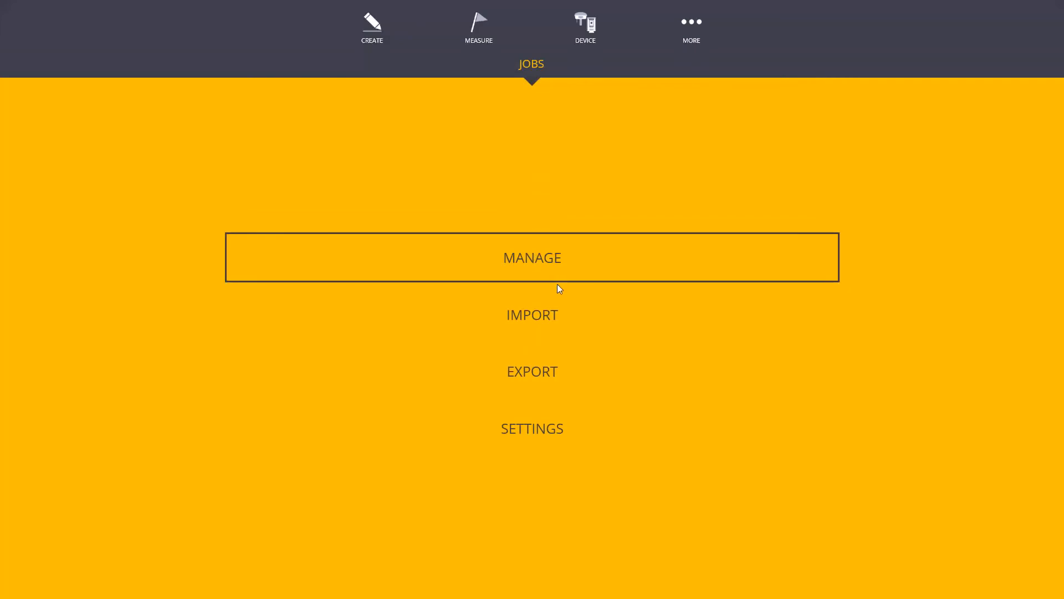
pyautogui.click(531, 257)
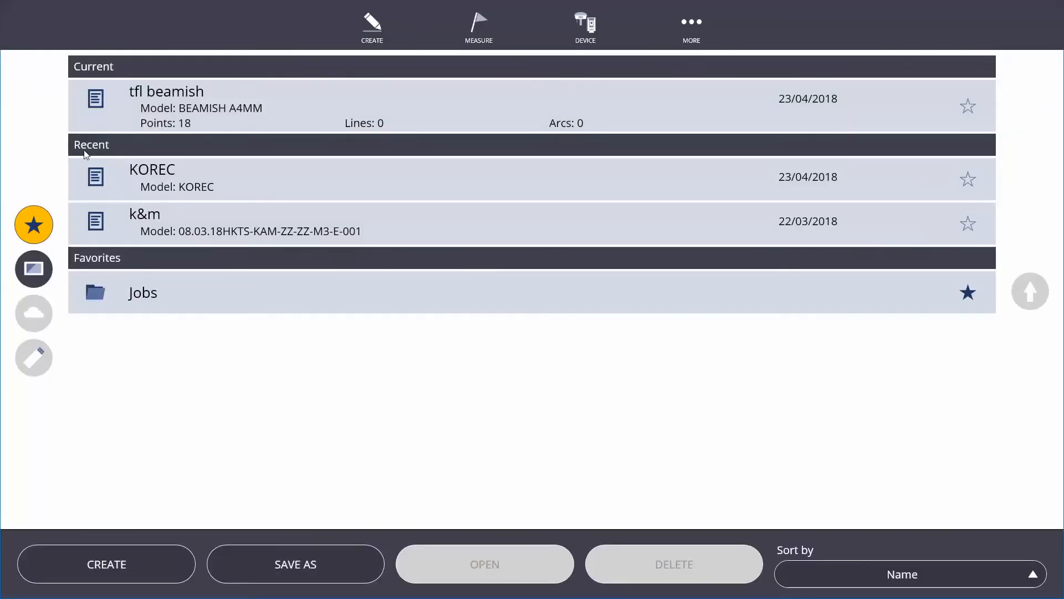
pyautogui.click(475, 177)
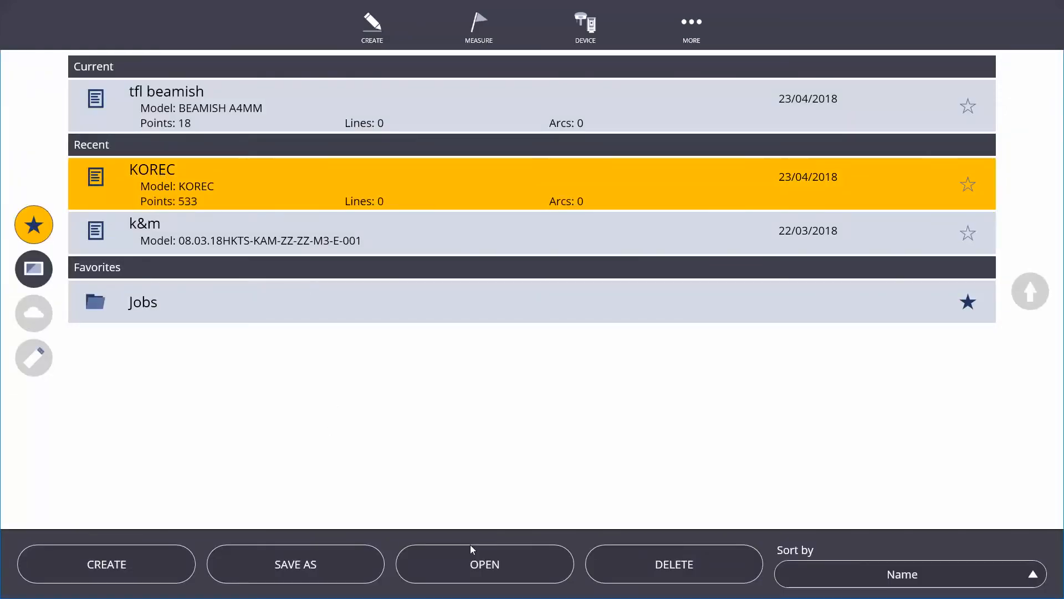
pyautogui.click(484, 563)
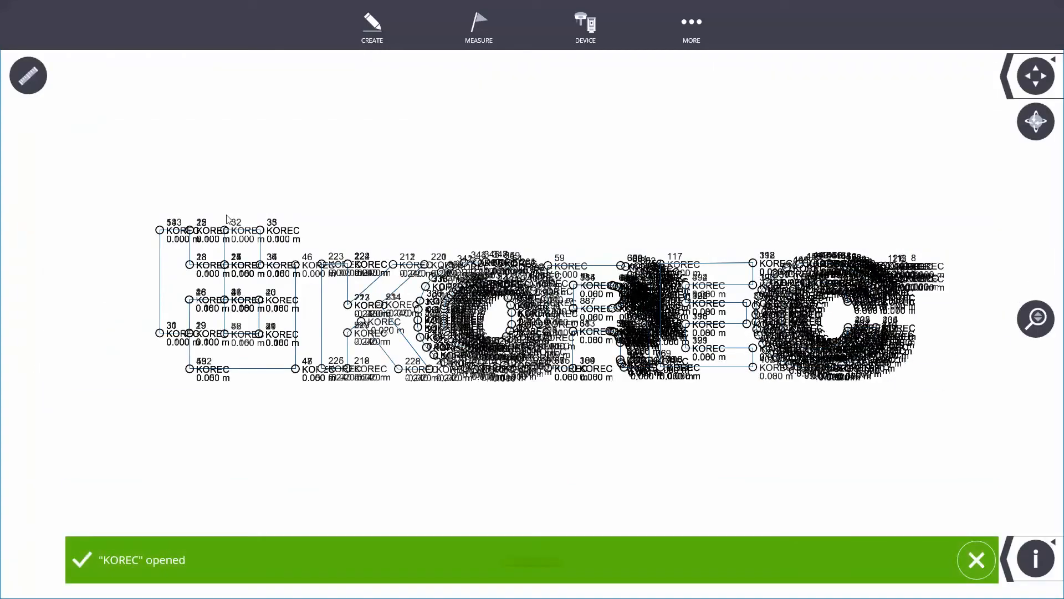
pyautogui.moveTo(588, 262)
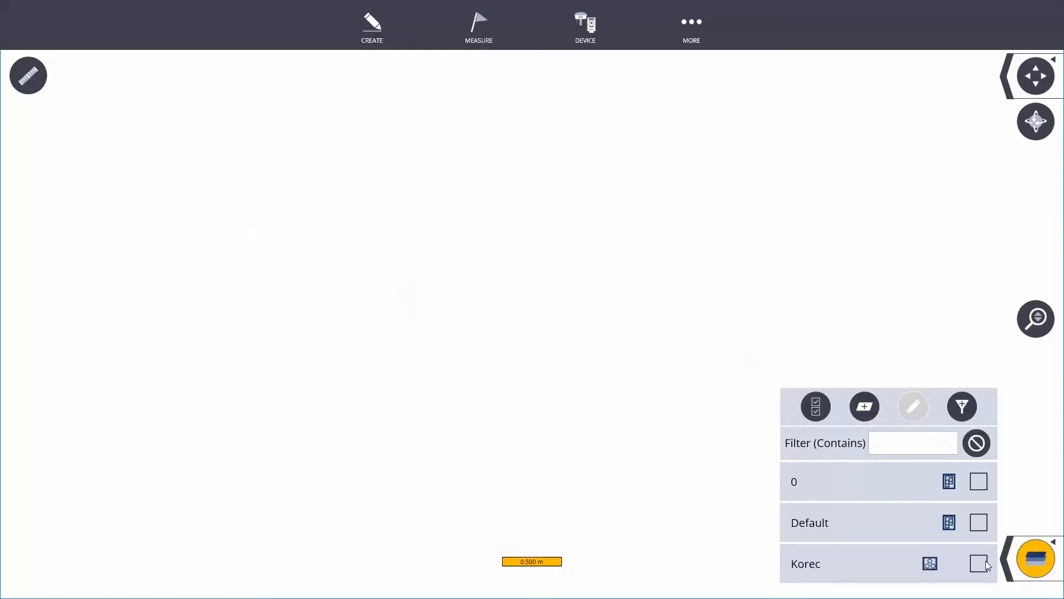
# Tick the Default and 0 layers, then close the layer list
pyautogui.click(978, 563)
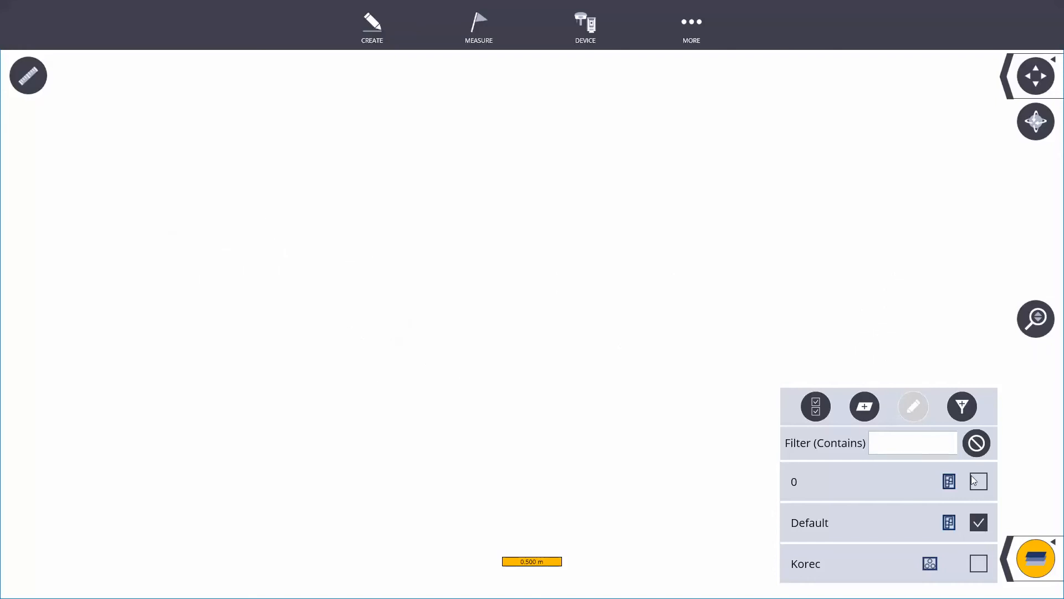
pyautogui.click(977, 480)
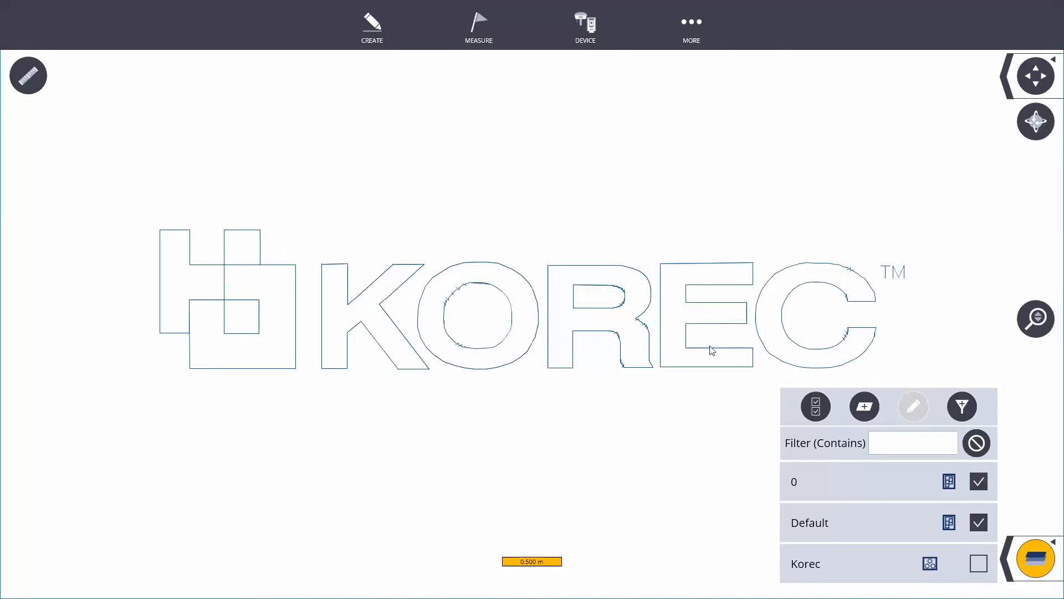
pyautogui.click(1034, 122)
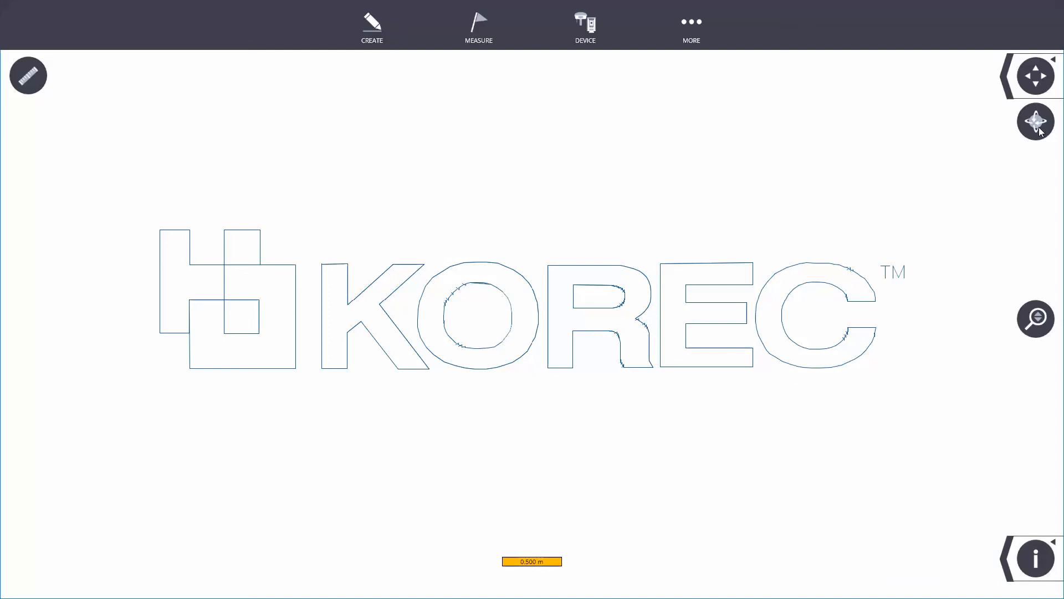
# View the KOREC logo in 3D and set the display background to black
pyautogui.click(1034, 75)
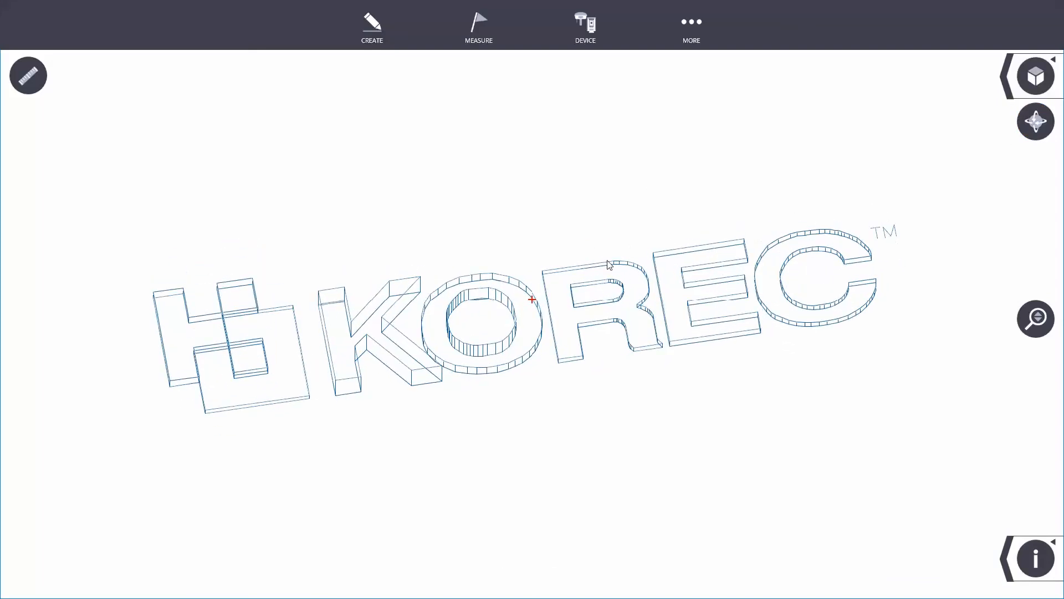
pyautogui.click(1033, 558)
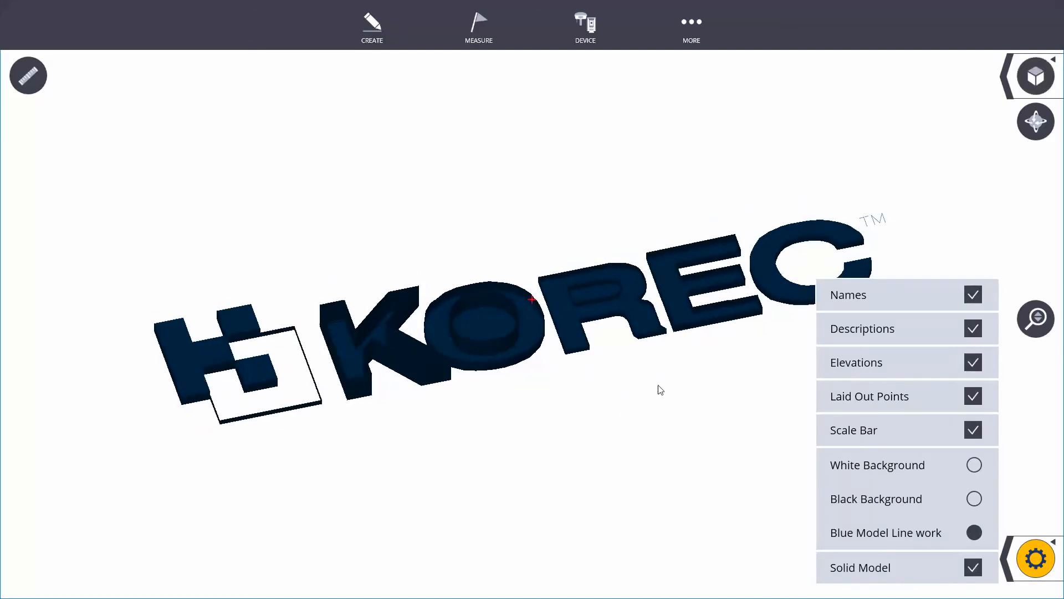
pyautogui.click(974, 498)
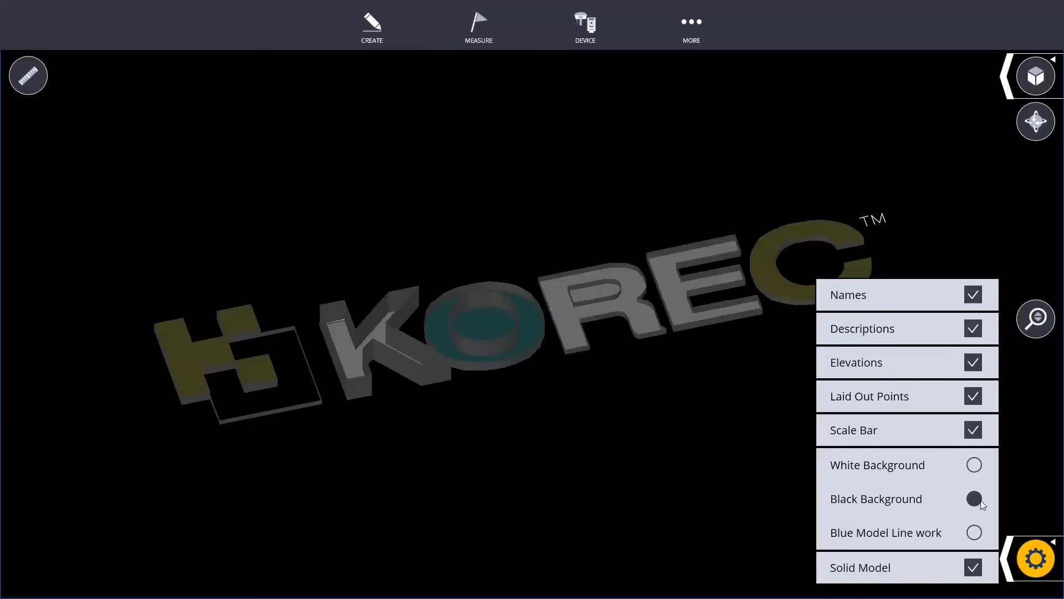